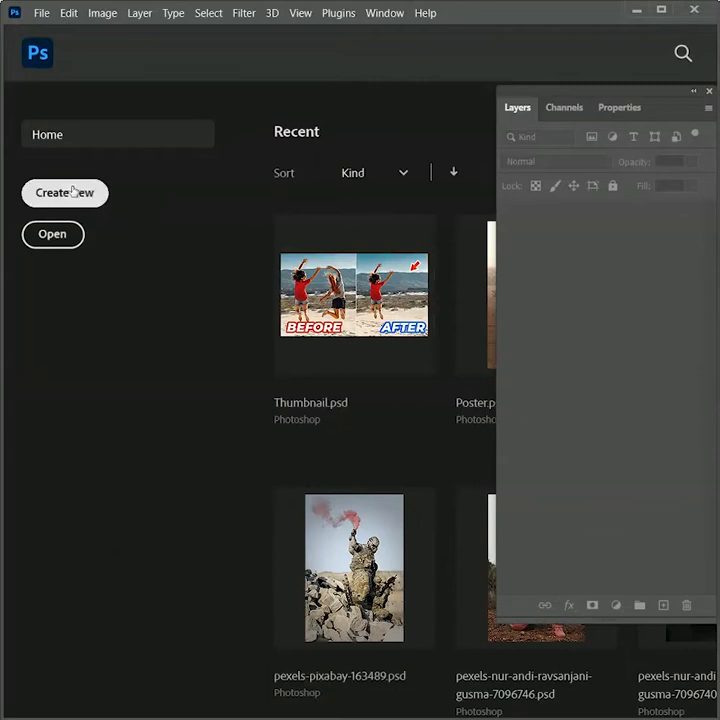
# - Create a new 2000 × 3000 px, 72 ppi portrait document for the poster
pyautogui.click(64, 193)
pyautogui.write('3000')
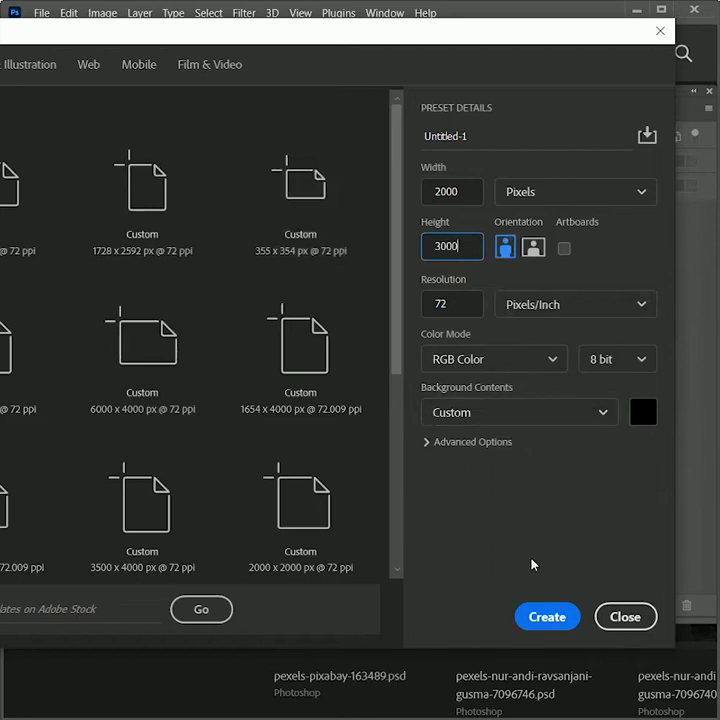
pyautogui.click(547, 616)
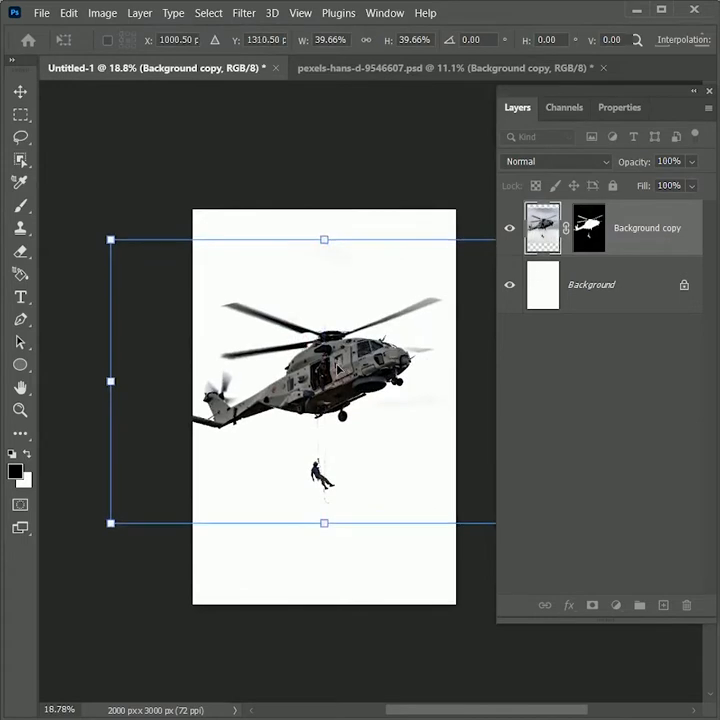
# - Convert the helicopter cut-out layer into a smart object
pyautogui.rightClick(588, 227)
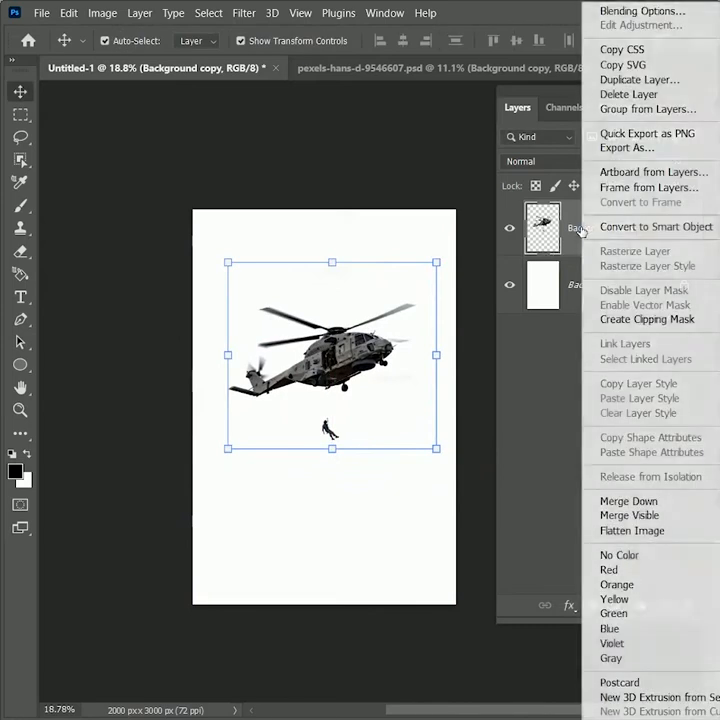
pyautogui.moveTo(655, 226)
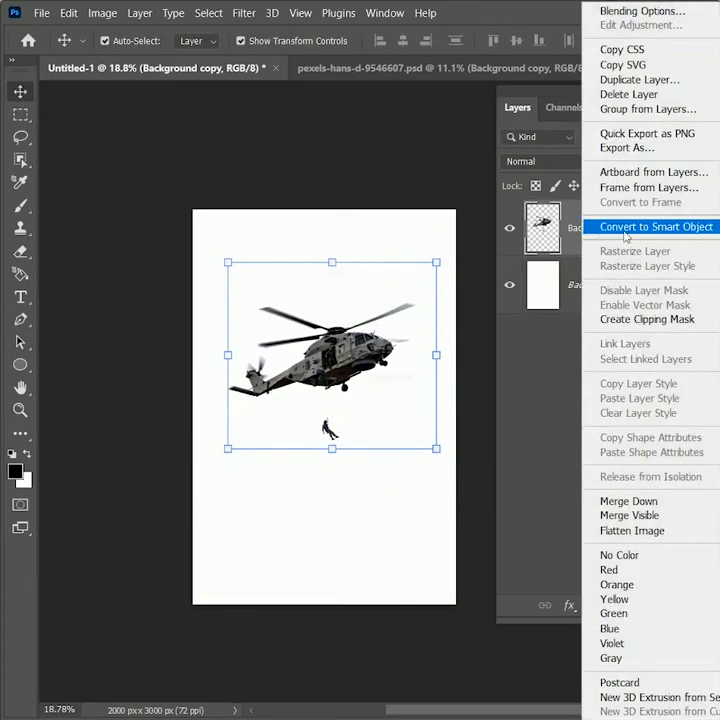
pyautogui.click(655, 226)
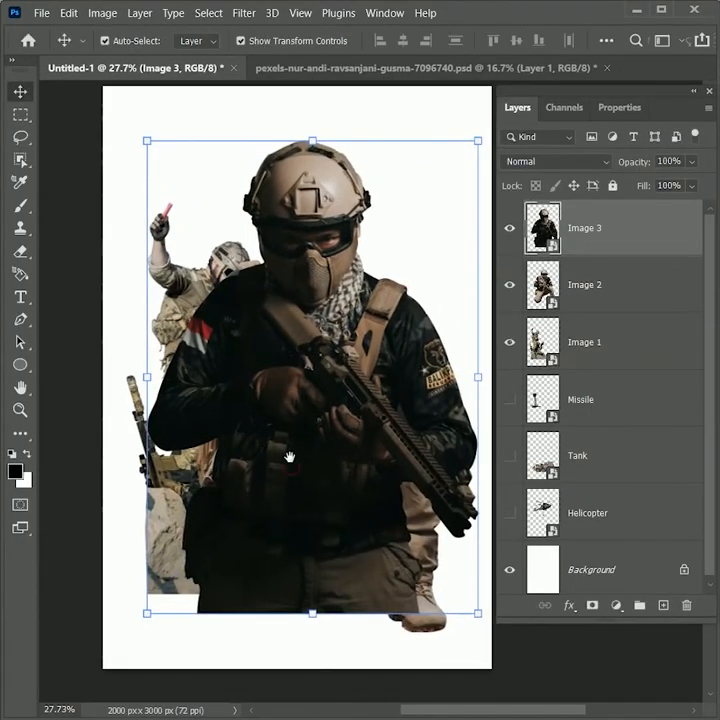
# - Isolate the kneeling soldier and confirm his resize to 74%
pyautogui.click(510, 284)
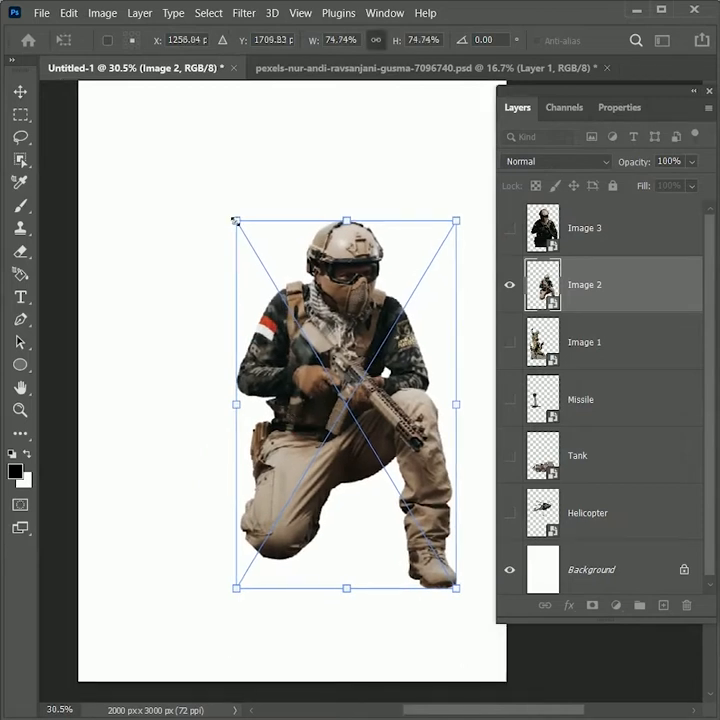
pyautogui.click(21, 91)
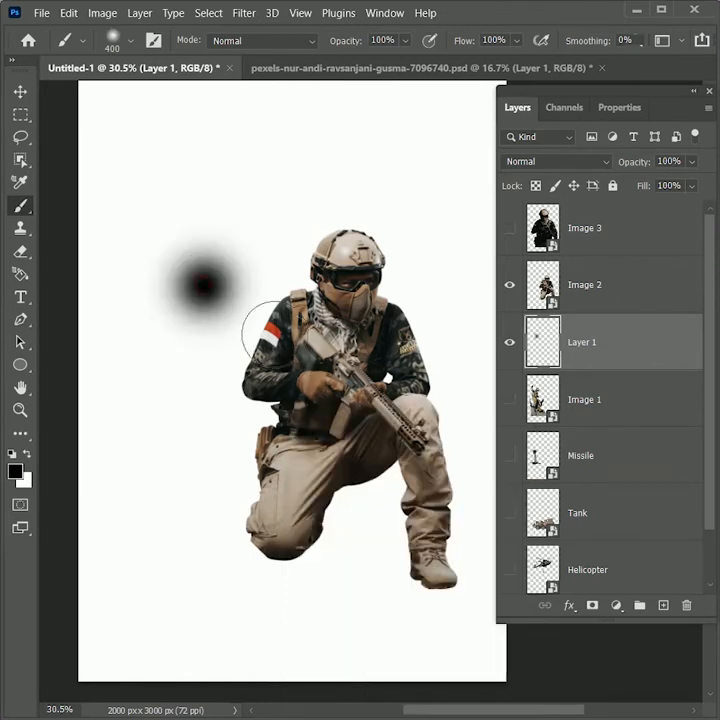
# - Paint a soft black dot and squash it into a flat ground shadow beneath him
pyautogui.click(21, 91)
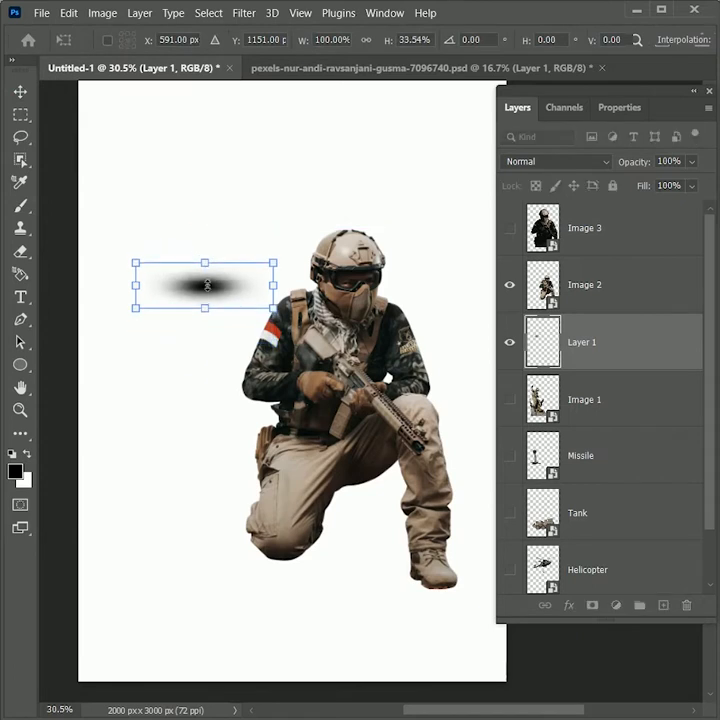
pyautogui.moveTo(205, 287); pyautogui.dragTo(292, 555)
pyautogui.write('Shadows')
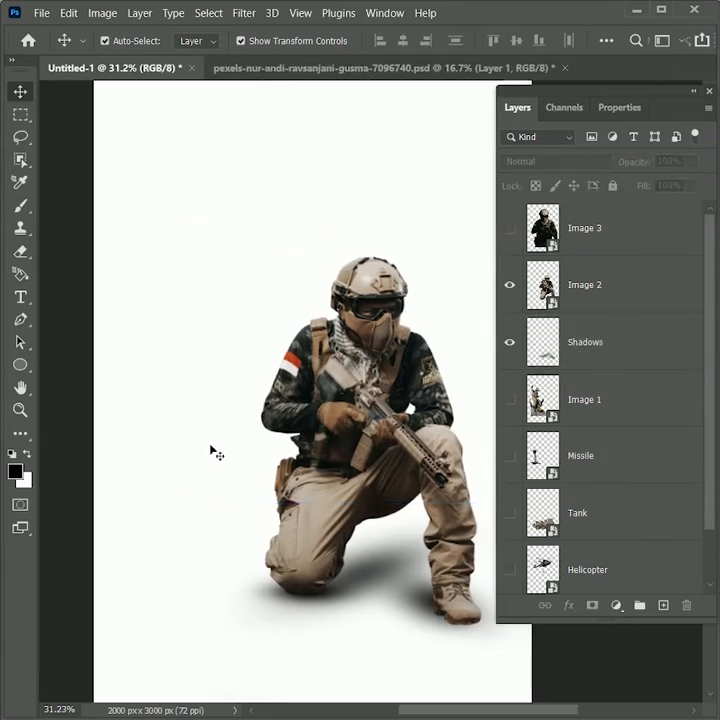
# - Show the flare-holding soldier and flip him horizontally behind the kneeling one
pyautogui.click(509, 399)
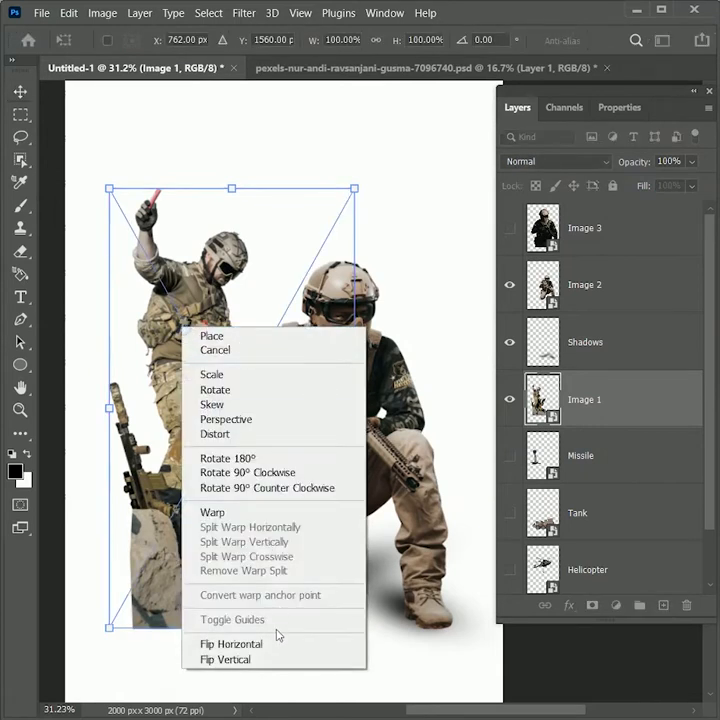
pyautogui.click(225, 659)
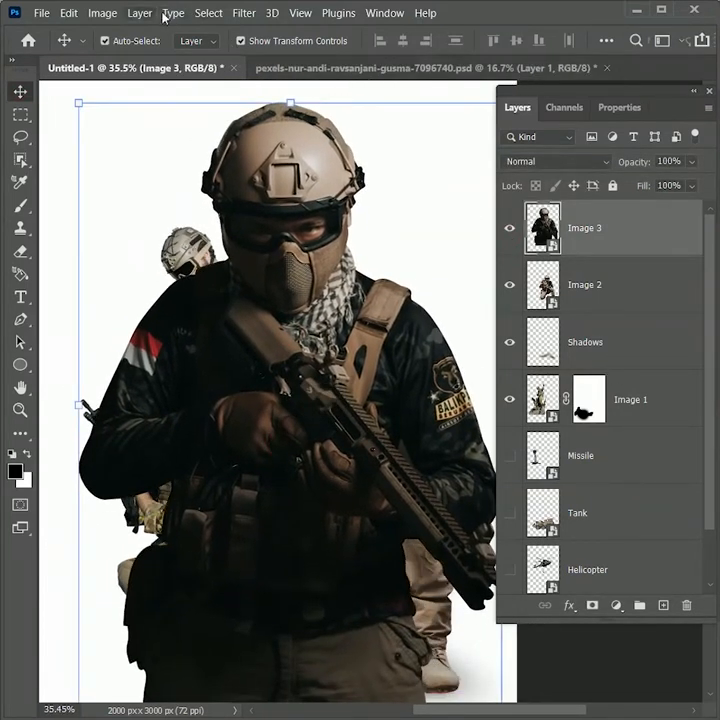
# - Apply Shadows/Highlights with Shadows Amount 35% to brighten the large soldier
pyautogui.click(102, 12)
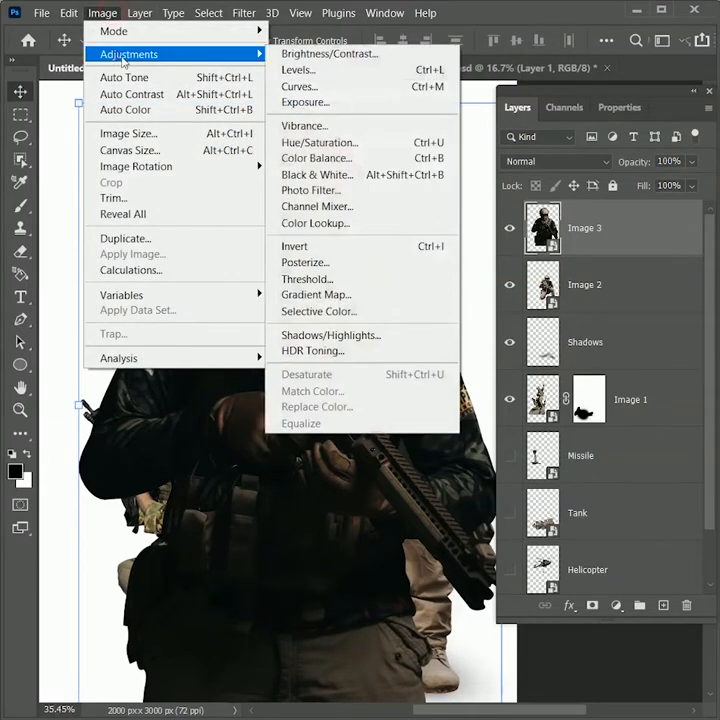
pyautogui.moveTo(294, 246)
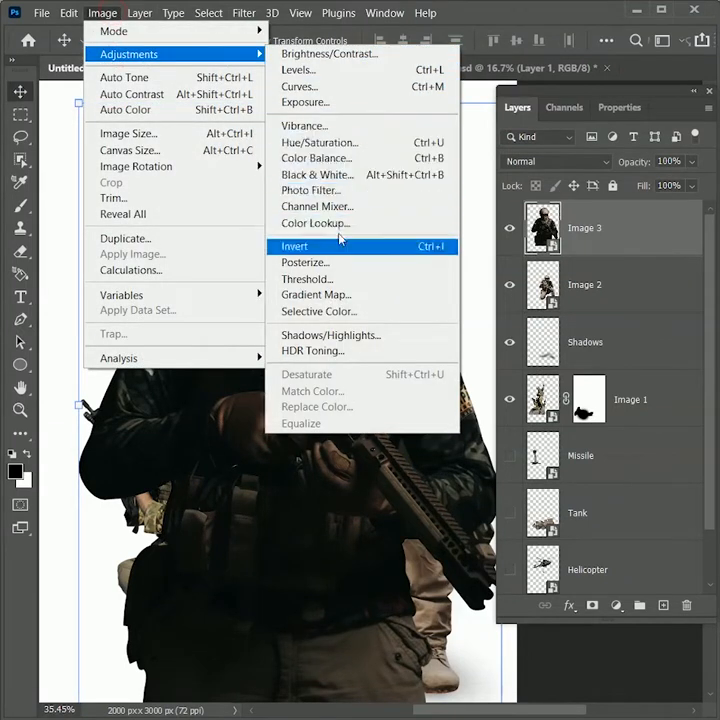
pyautogui.click(331, 335)
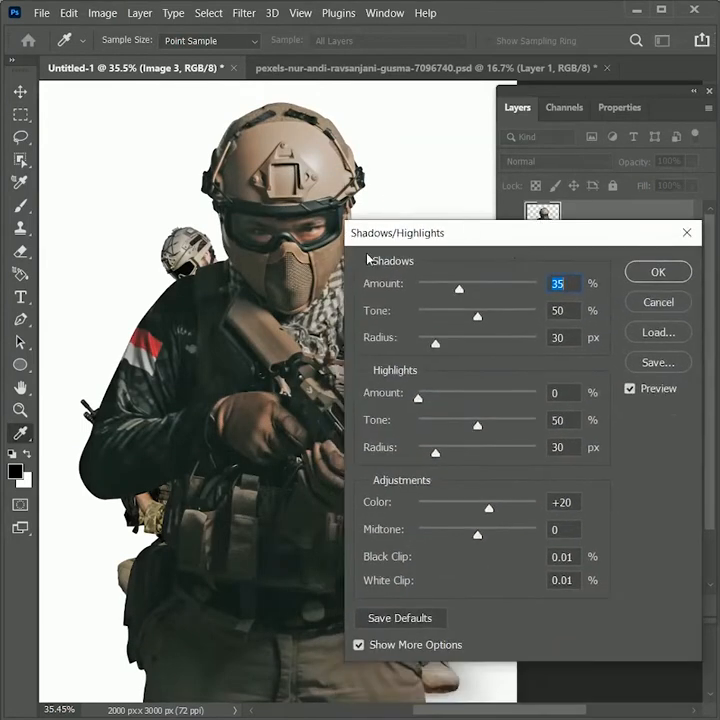
pyautogui.click(657, 271)
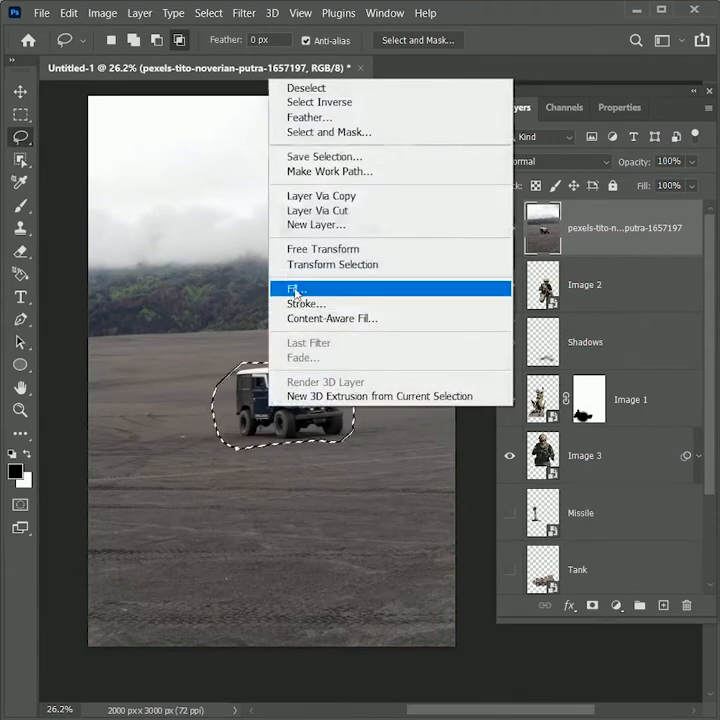
# - Remove the jeep from the landscape photo with a Content-Aware fill
pyautogui.click(294, 289)
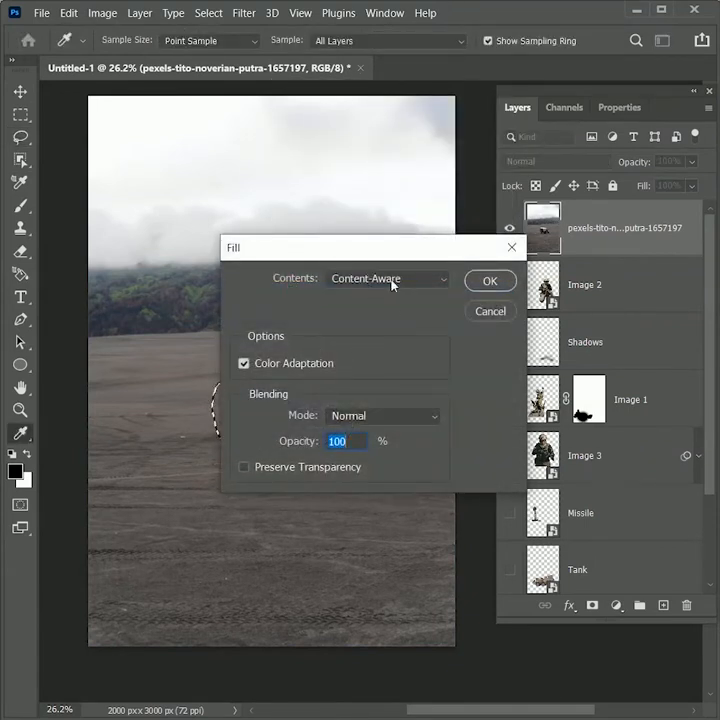
pyautogui.click(489, 280)
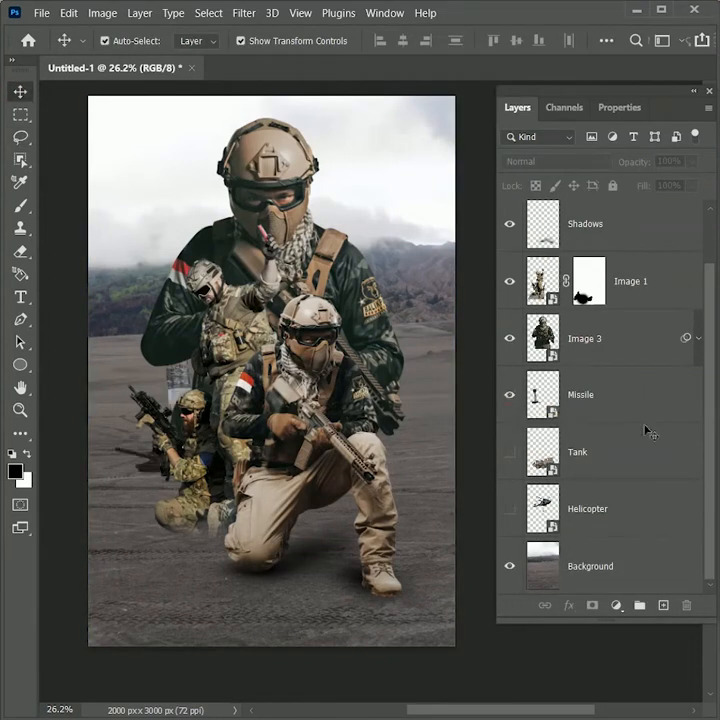
# - Duplicate the missile and set Lightness -100 to make a black silhouette
pyautogui.click(580, 394)
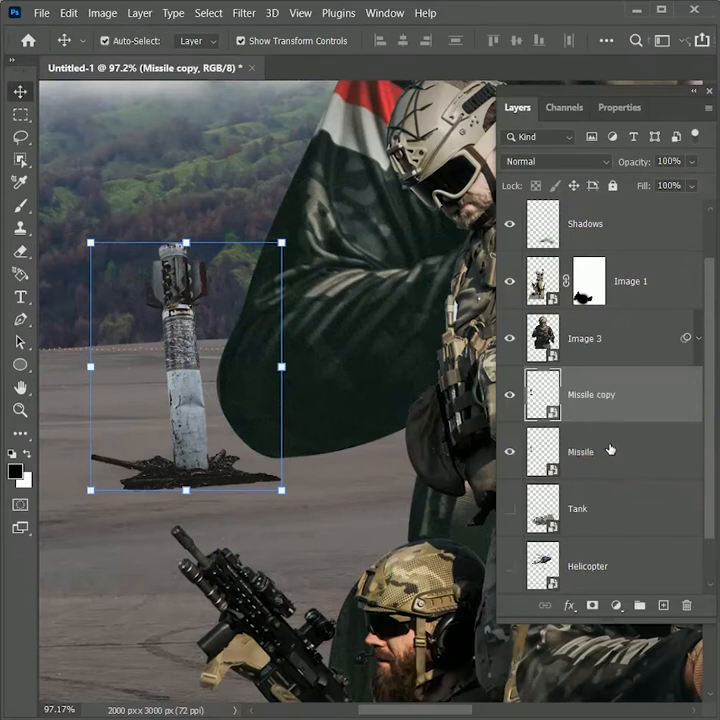
pyautogui.click(585, 452)
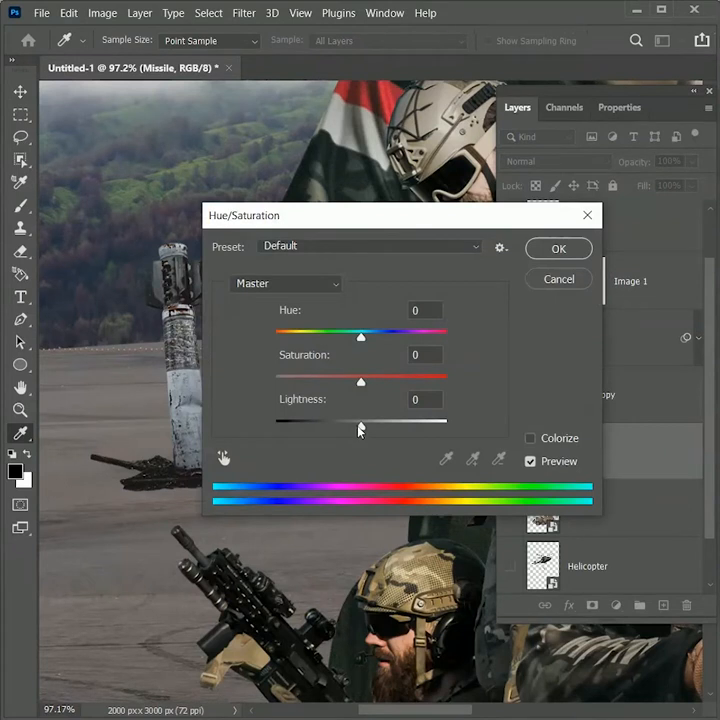
pyautogui.moveTo(360, 410); pyautogui.dragTo(275, 410)
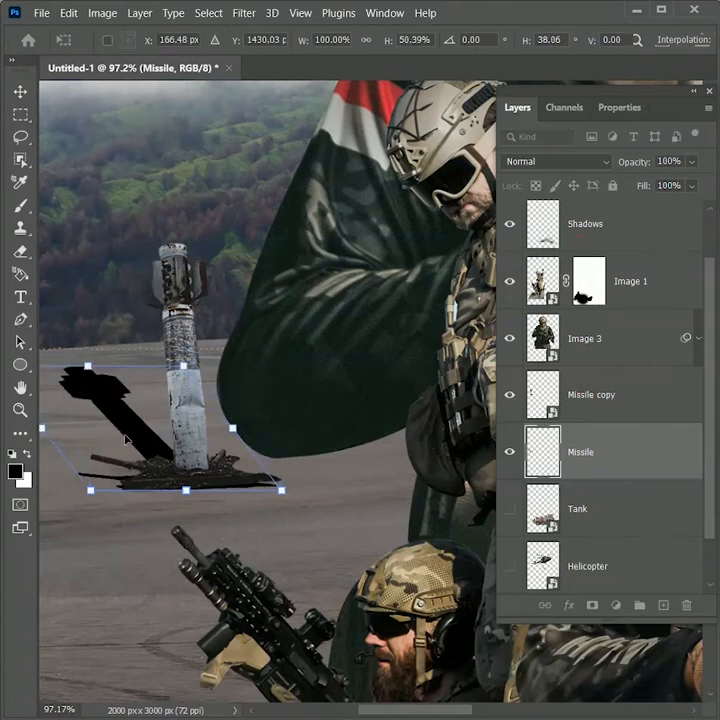
# - Distort the silhouette flat and soften it with a 5 px Gaussian Blur
pyautogui.click(243, 12)
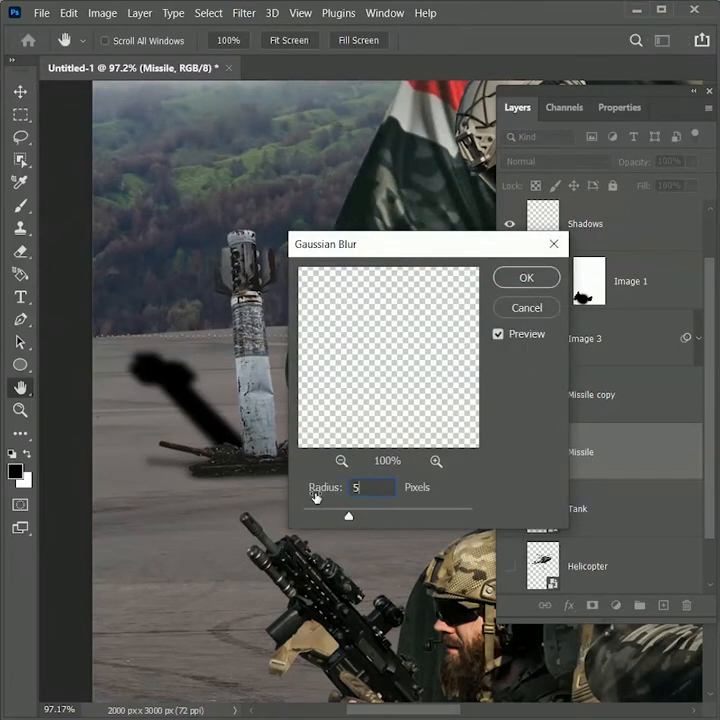
pyautogui.click(526, 277)
pyautogui.write('Shadow')
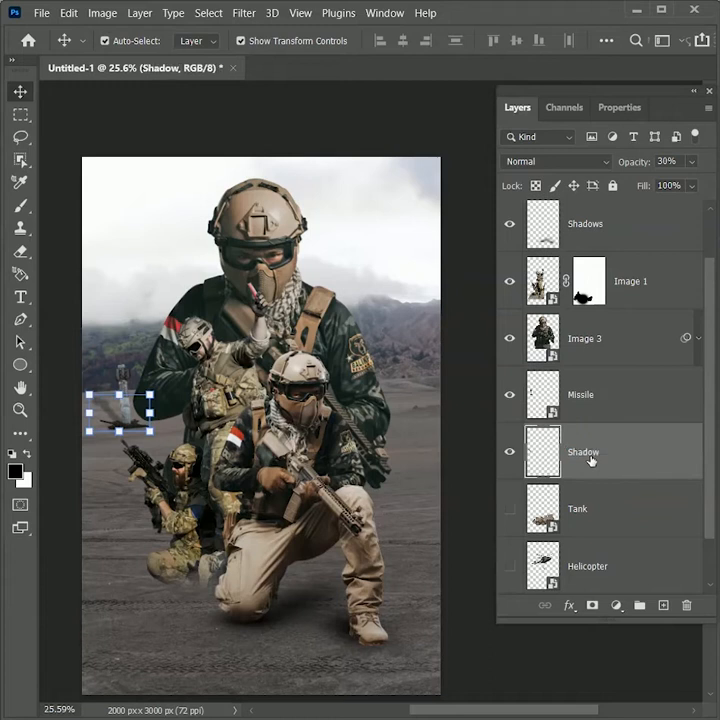
# - Show the armoured vehicle and add an empty layer below it for its brushed shadow
pyautogui.click(578, 512)
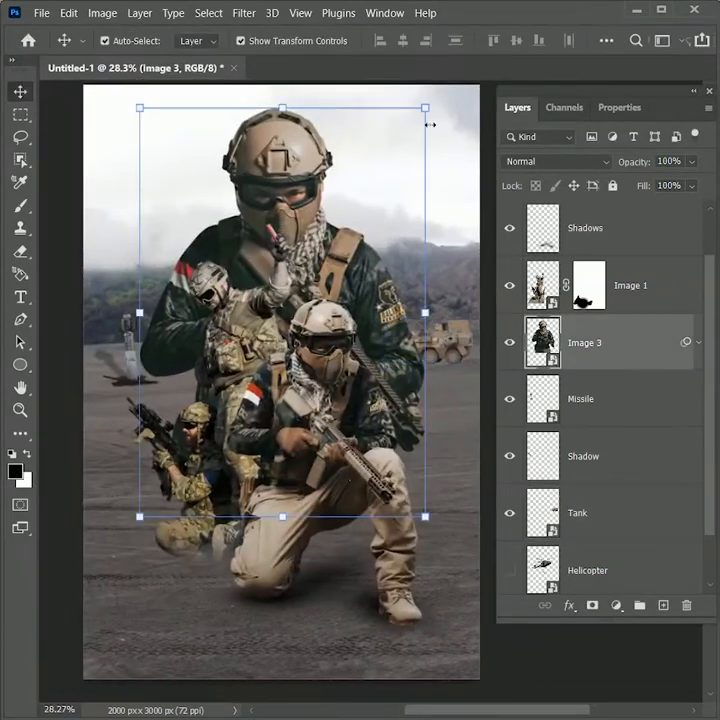
pyautogui.click(577, 512)
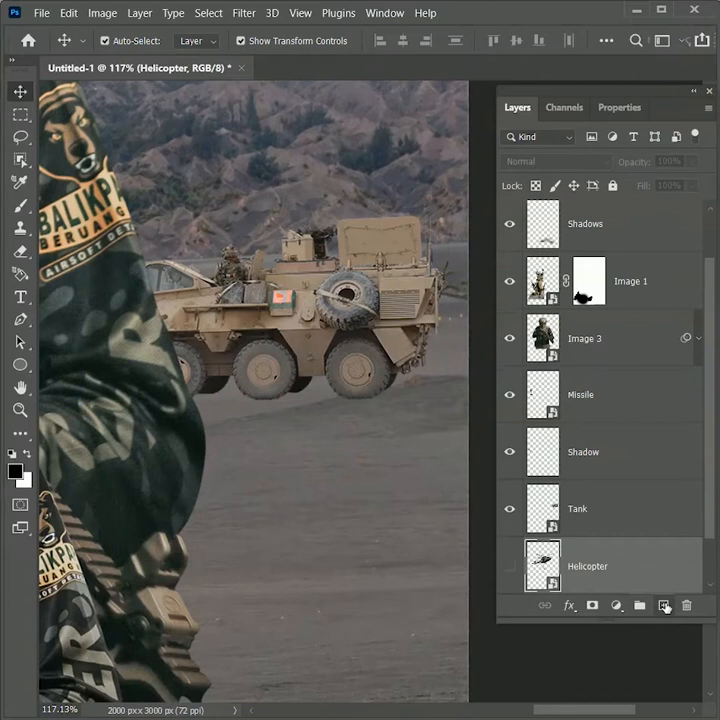
pyautogui.click(664, 605)
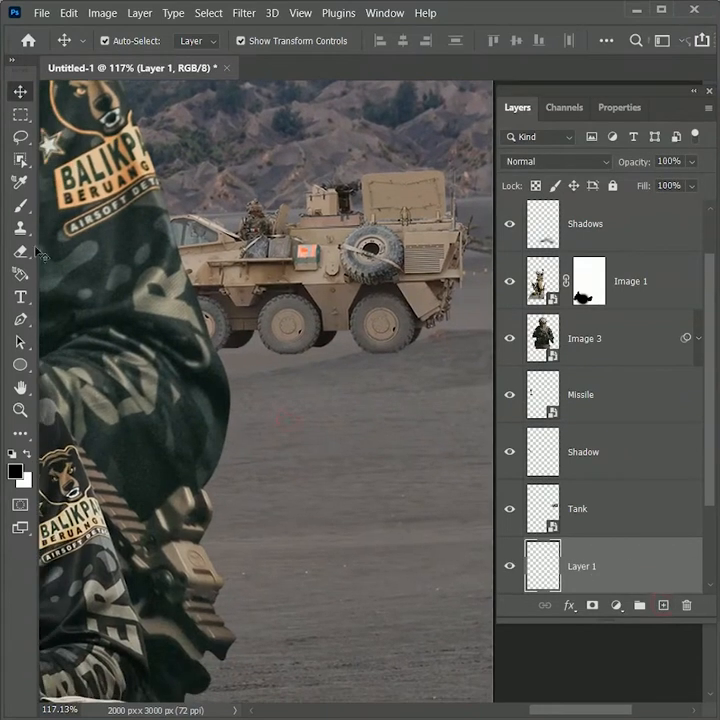
pyautogui.click(20, 203)
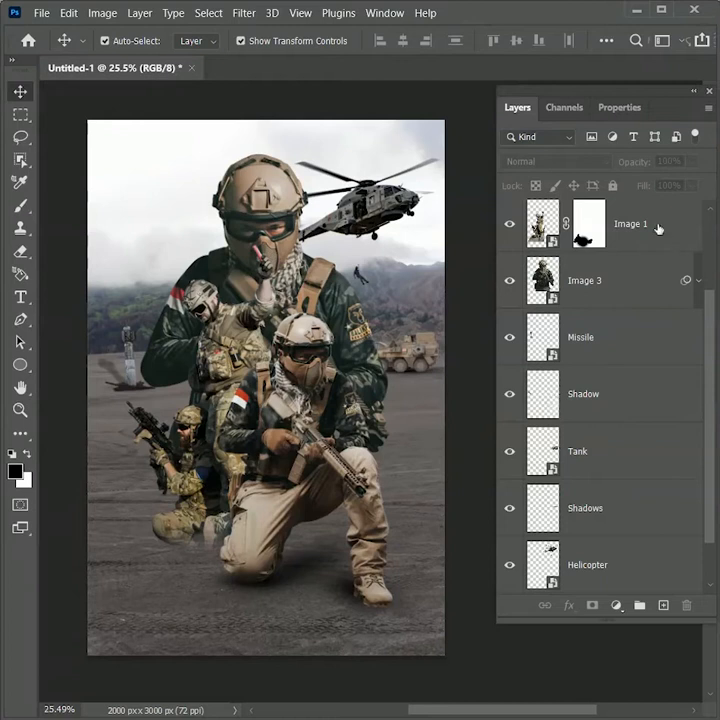
pyautogui.moveTo(657, 228)
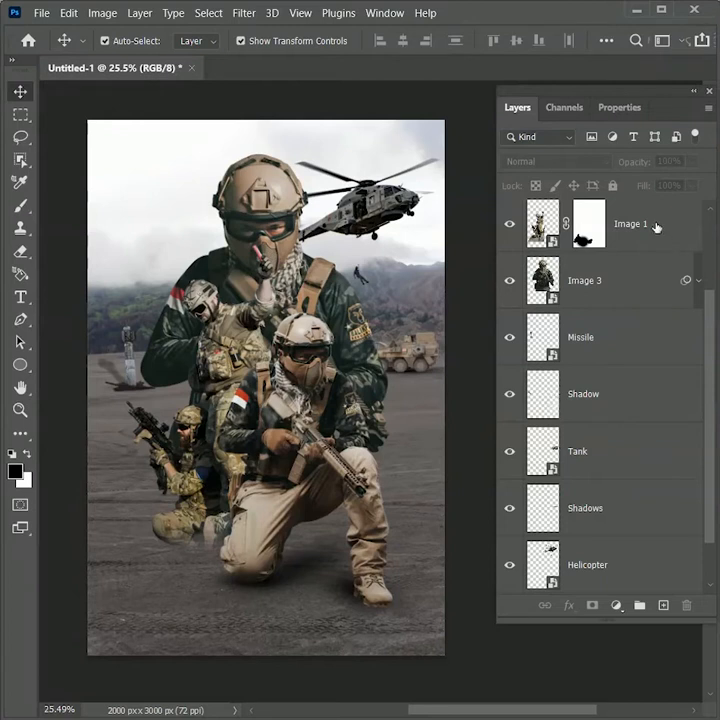
# - Load the Crisp_Warm.look in the Color Lookup adjustment for a warm grade
pyautogui.click(628, 228)
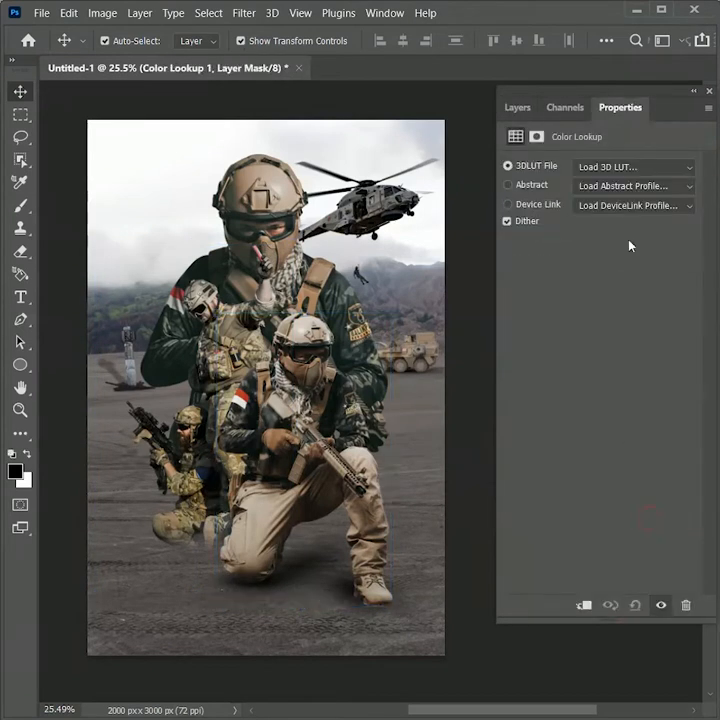
pyautogui.click(635, 166)
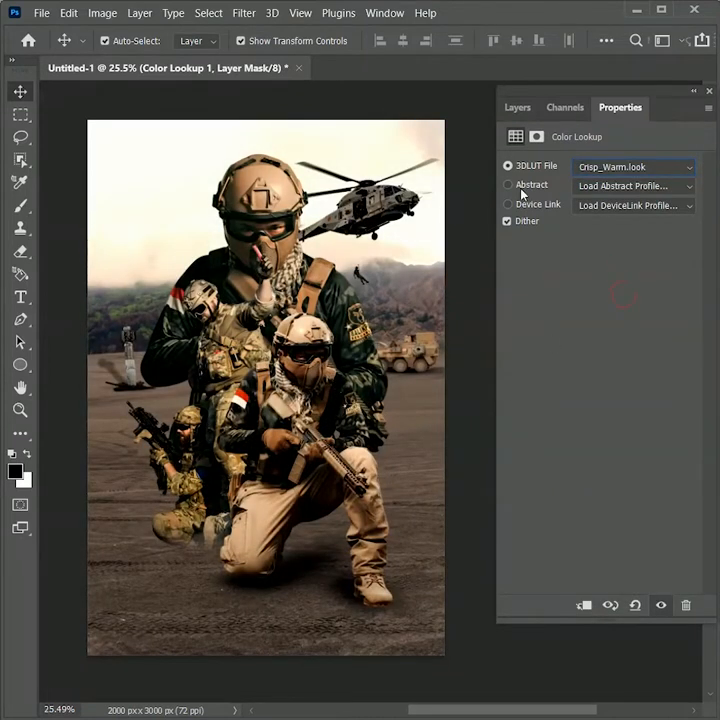
pyautogui.click(517, 107)
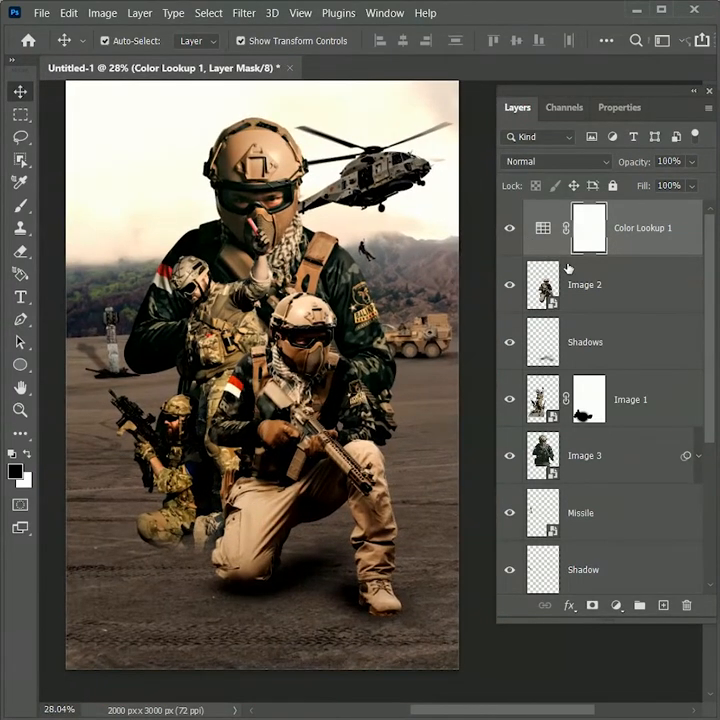
# - Start a Gradient fill layer above the Missile layer
pyautogui.click(585, 455)
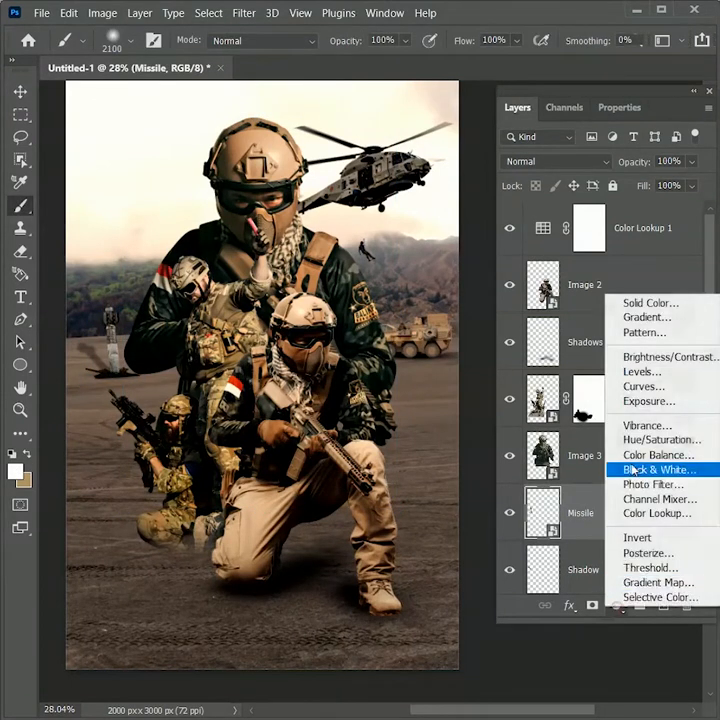
pyautogui.click(646, 317)
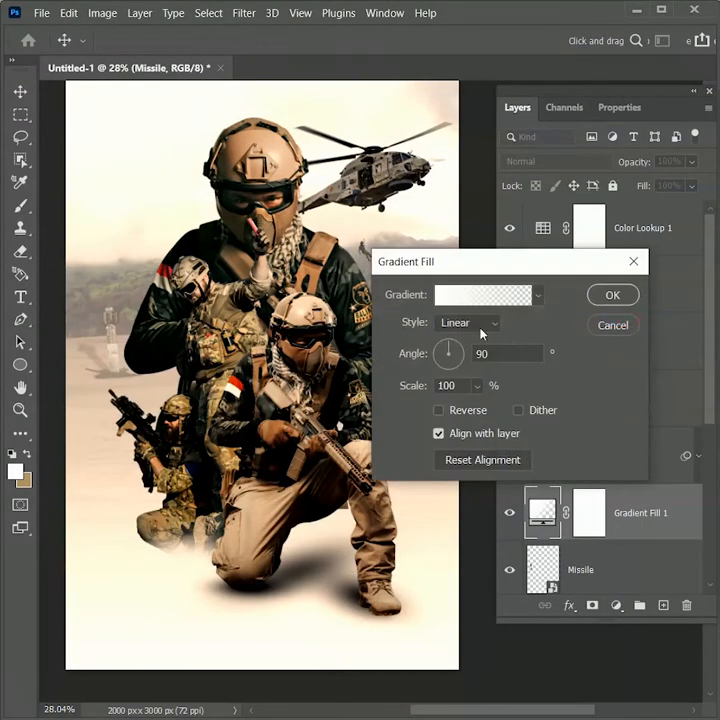
# - Set the gradient's end stop to white at 100% opacity and accept it
pyautogui.click(483, 294)
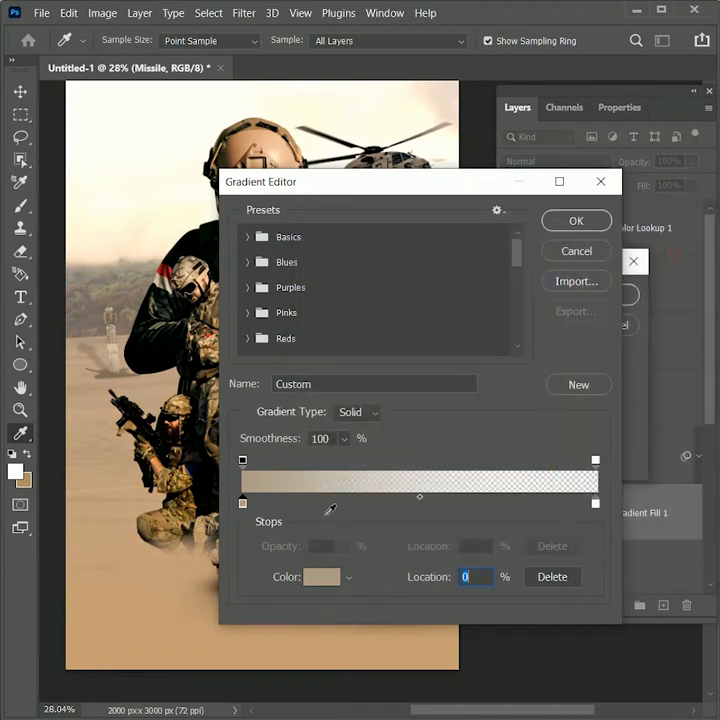
pyautogui.click(320, 576)
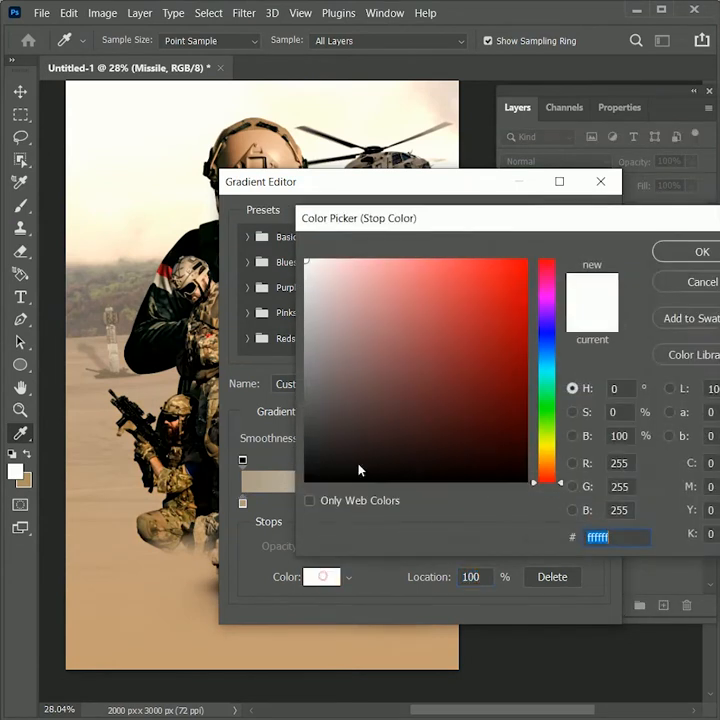
pyautogui.click(701, 251)
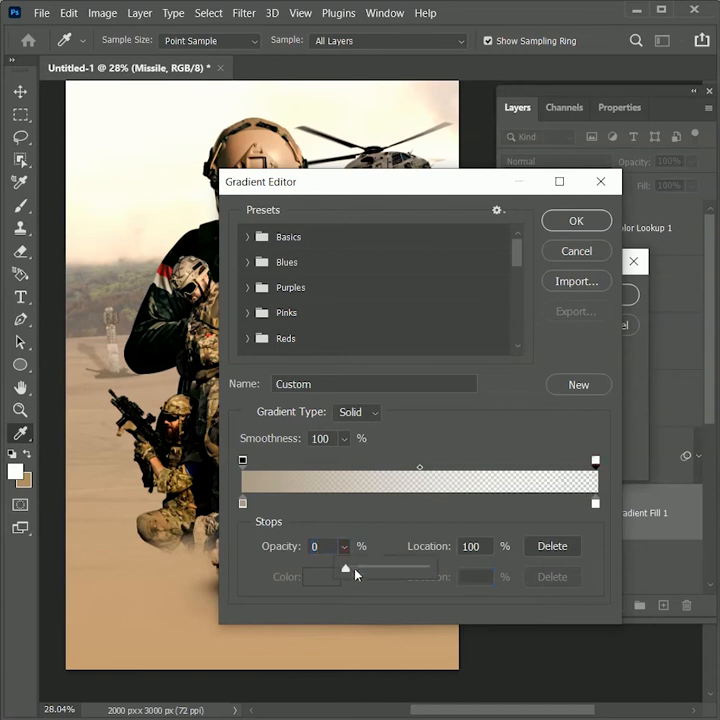
pyautogui.moveTo(345, 568); pyautogui.dragTo(423, 568)
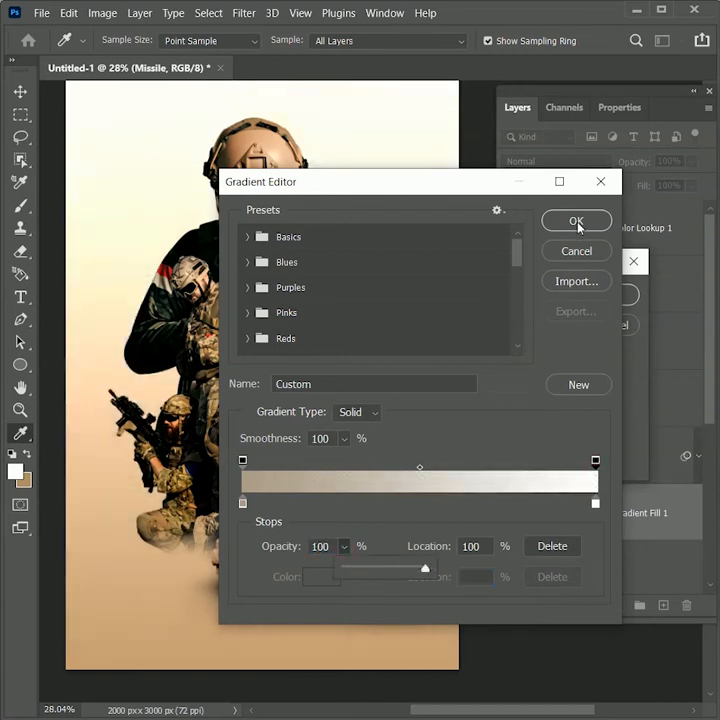
pyautogui.click(576, 221)
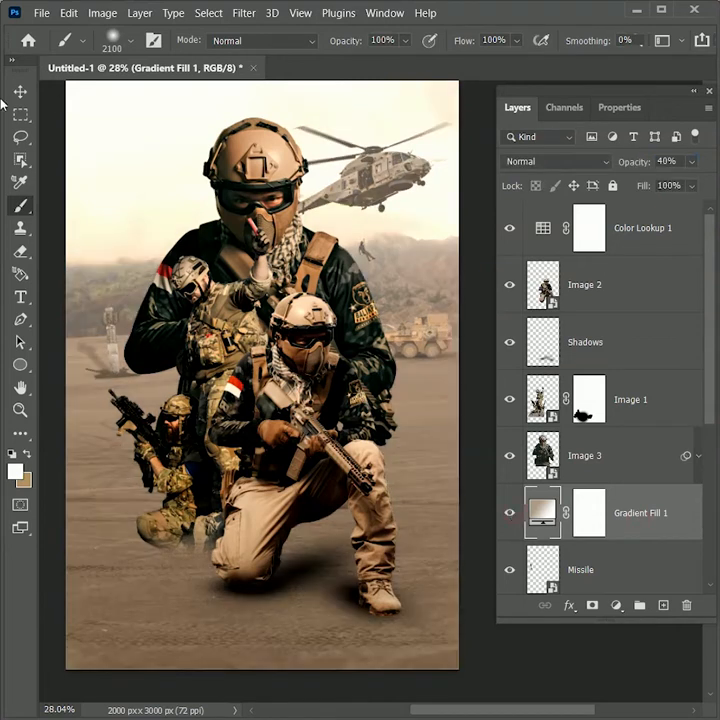
# - Set the gradient fill to 40% opacity and rename the layer Dust
pyautogui.click(21, 91)
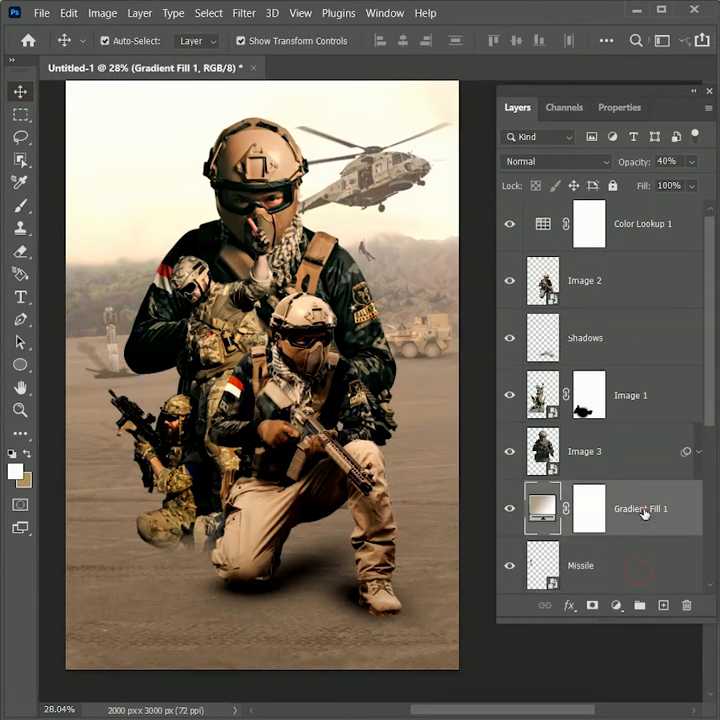
pyautogui.doubleClick(640, 508)
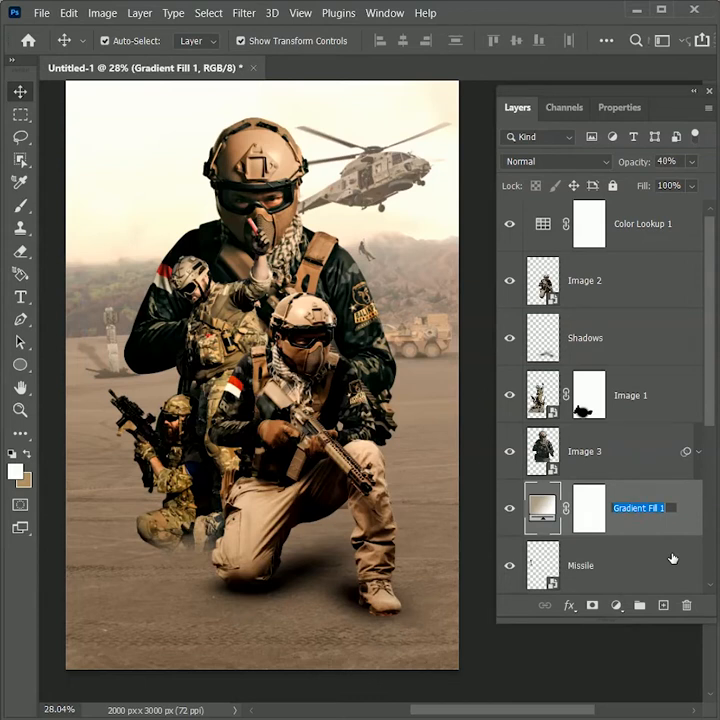
pyautogui.write('Dust')
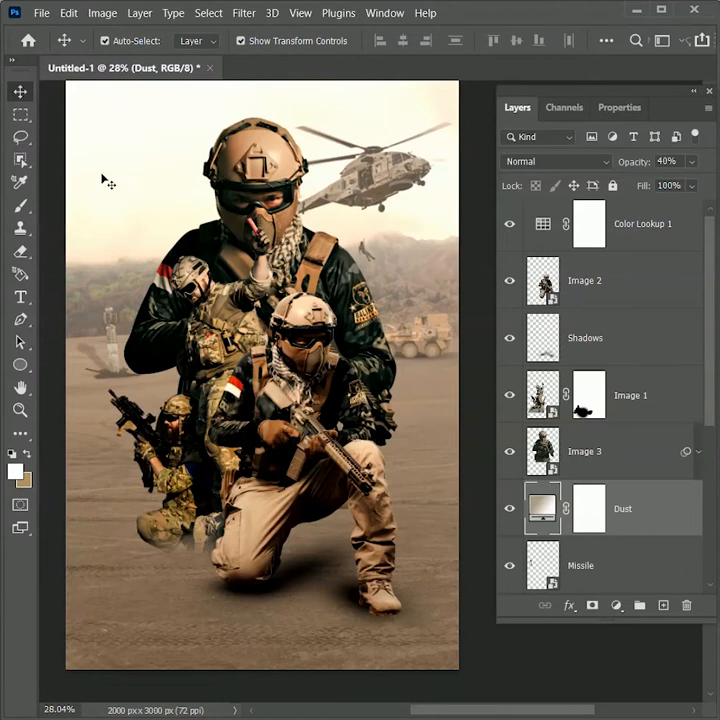
# - Paint soft white smoke around the kneeling soldier on two new layers with a soft brush
pyautogui.click(20, 205)
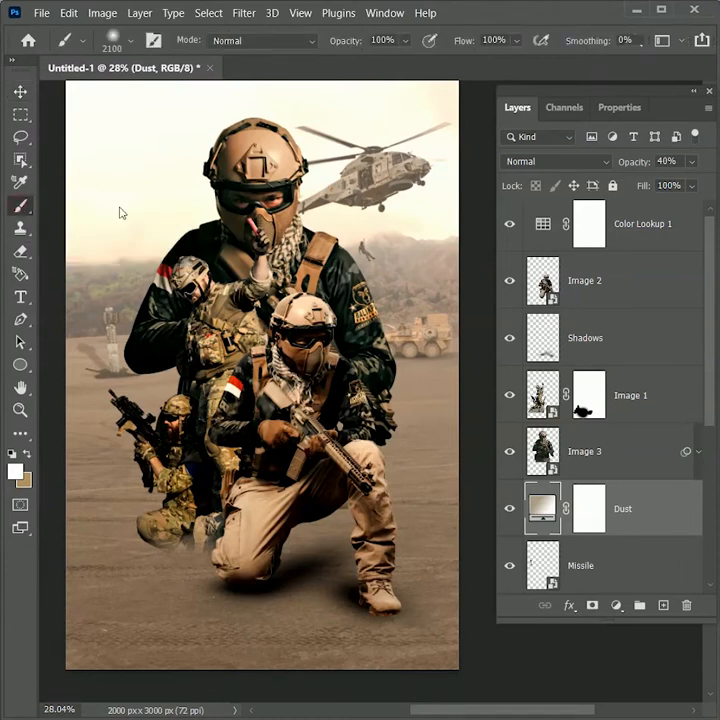
pyautogui.click(585, 280)
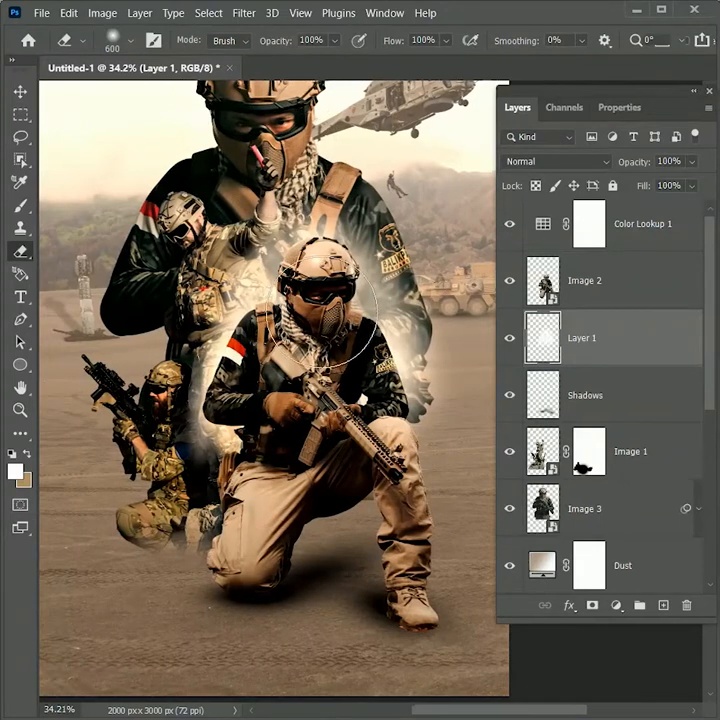
pyautogui.click(630, 451)
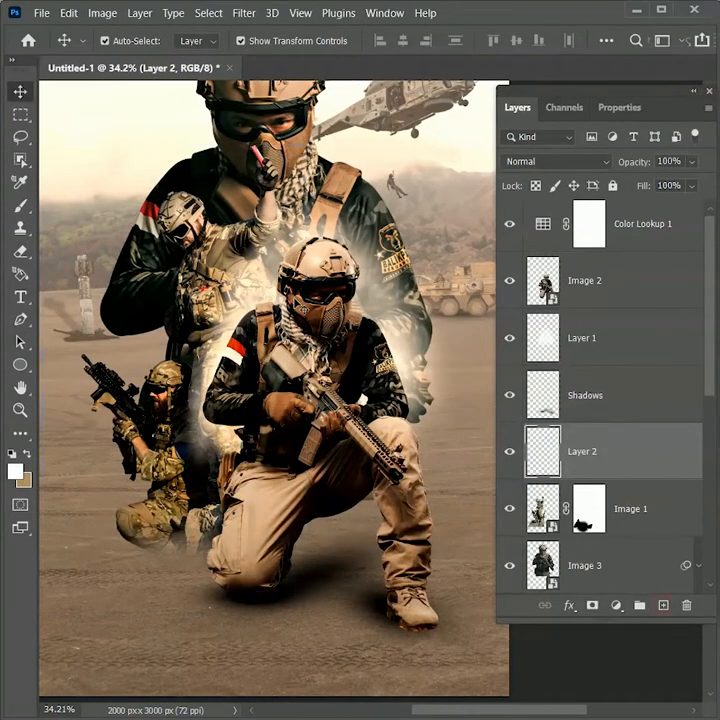
pyautogui.click(20, 205)
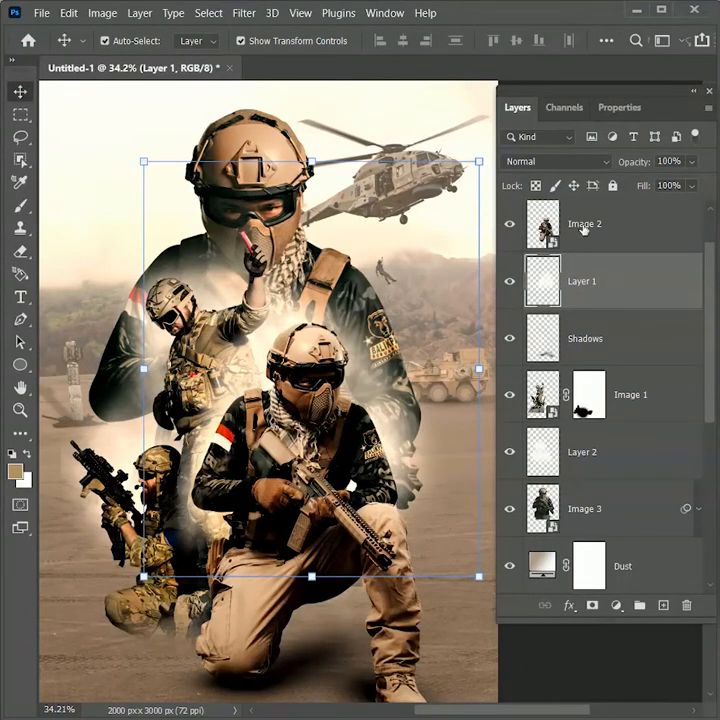
# - Set the foreground to light tan e7cea8 and fill both smoke layers with it, naming them Smoke
pyautogui.click(14, 477)
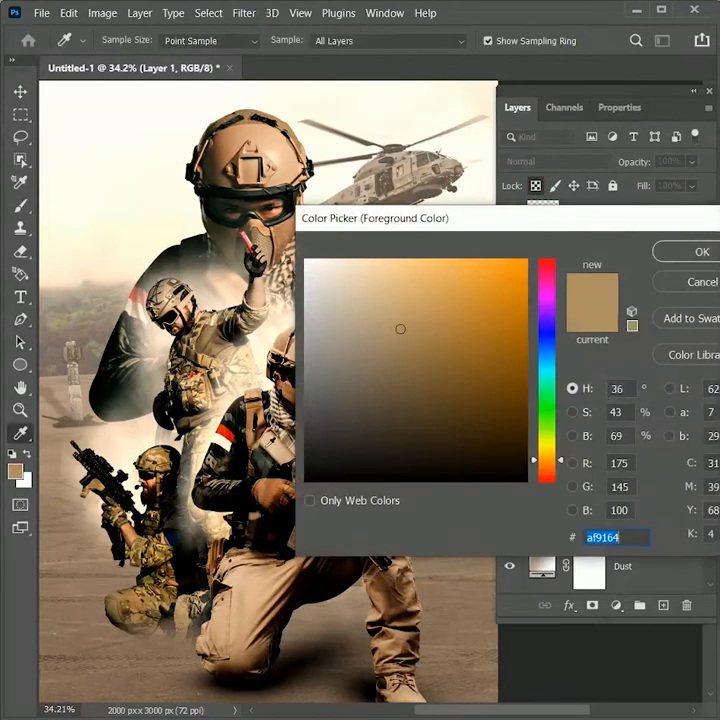
pyautogui.click(364, 279)
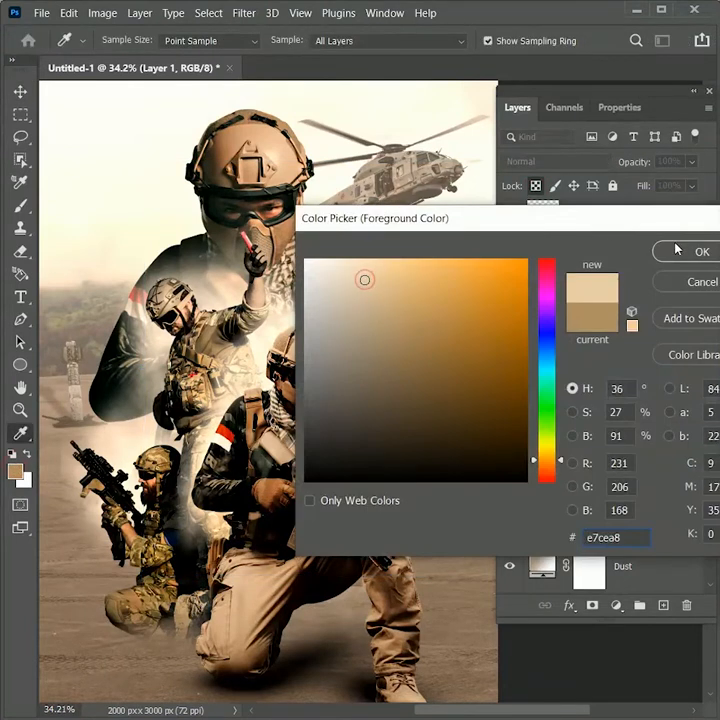
pyautogui.click(702, 251)
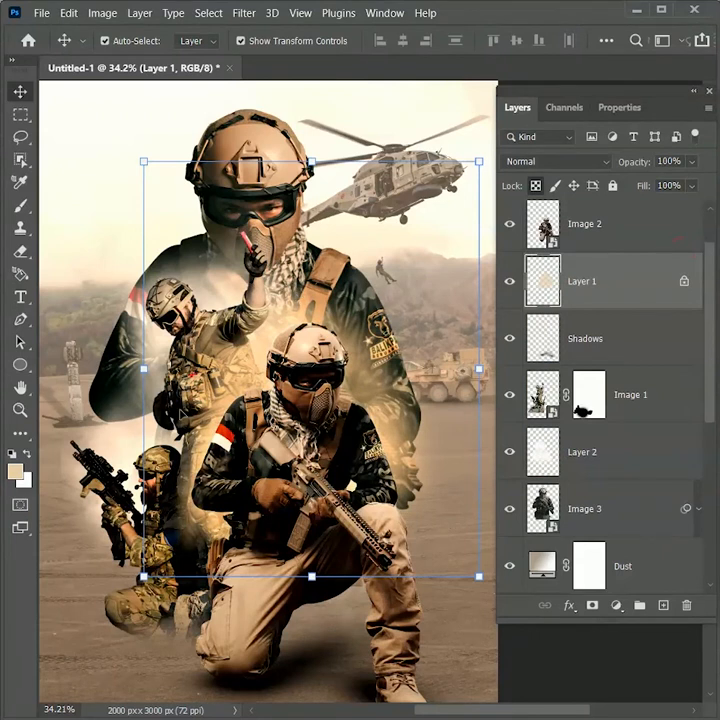
pyautogui.moveTo(635, 454)
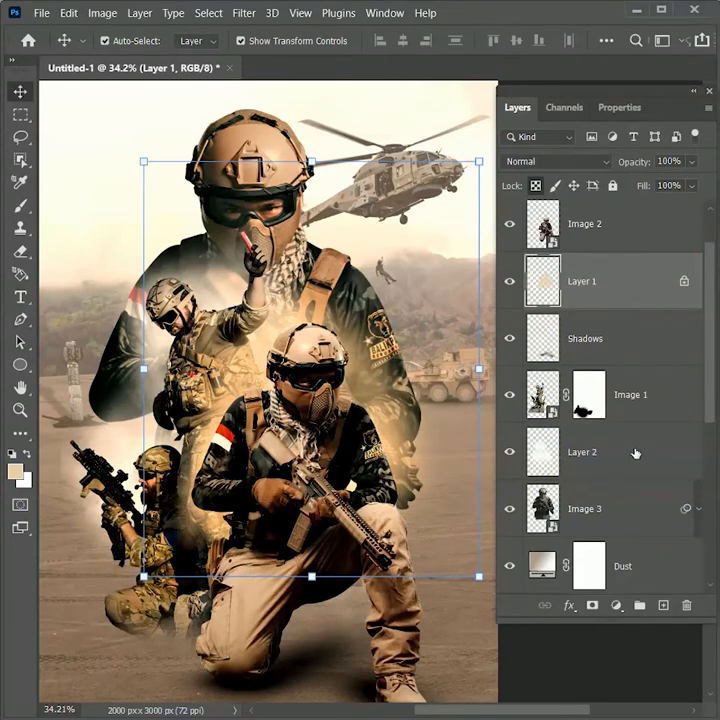
pyautogui.click(582, 451)
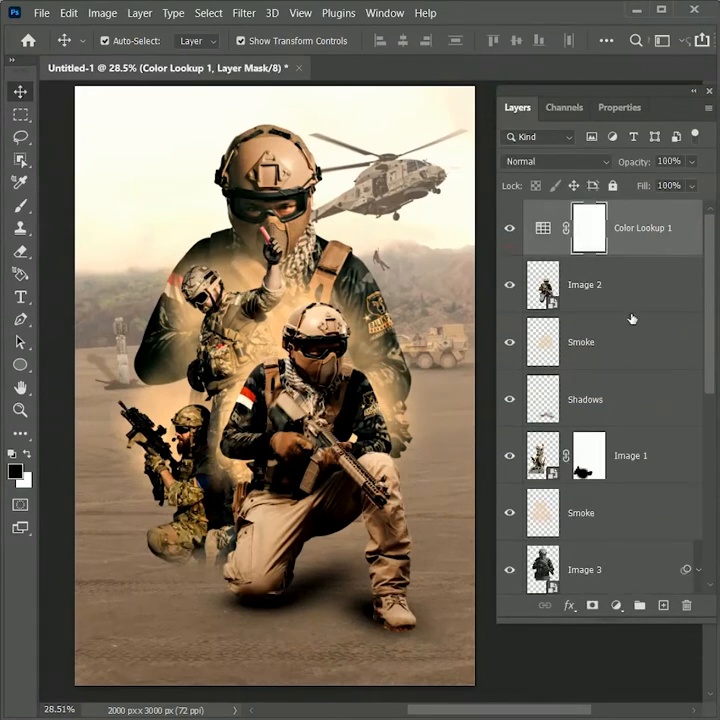
# - Add the text ARMY at the poster's bottom in the War is Over Regular font
pyautogui.click(21, 297)
pyautogui.write('AR')
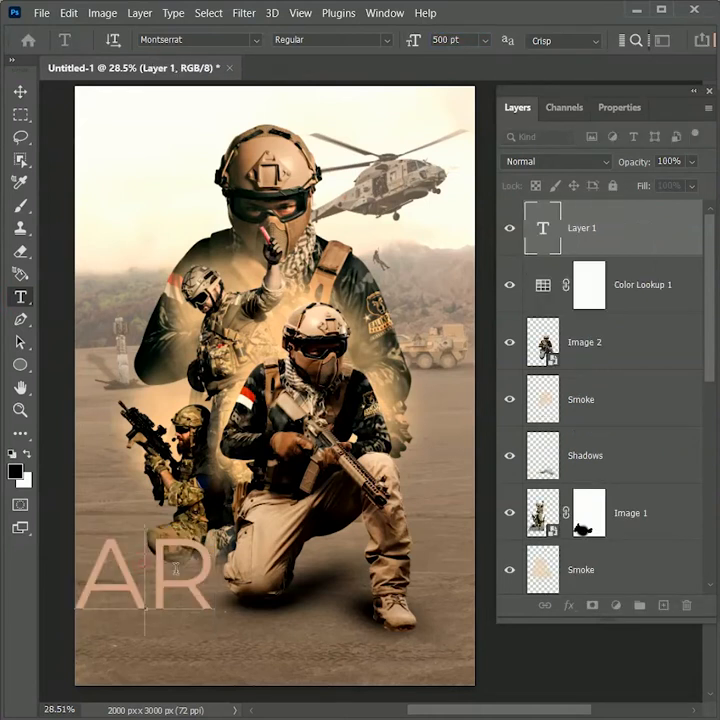
pyautogui.write('MY')
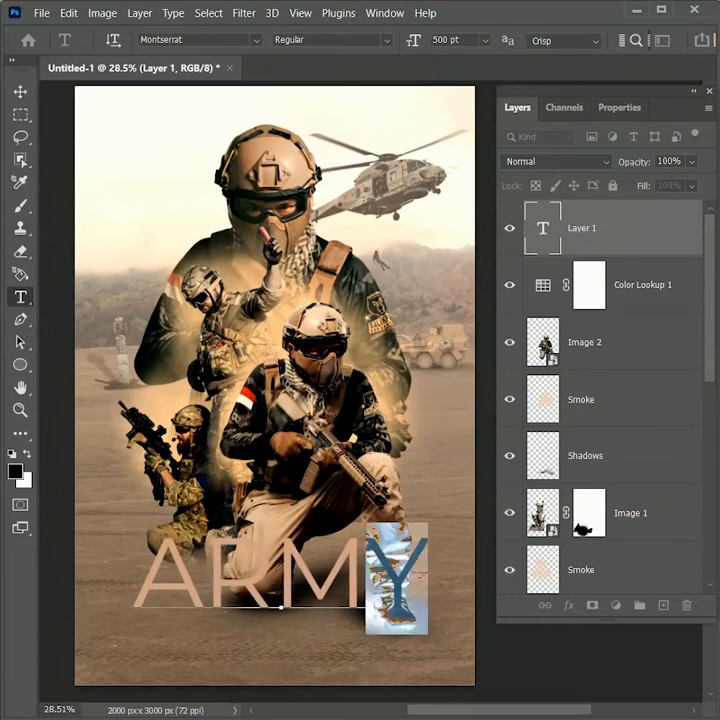
pyautogui.click(190, 40)
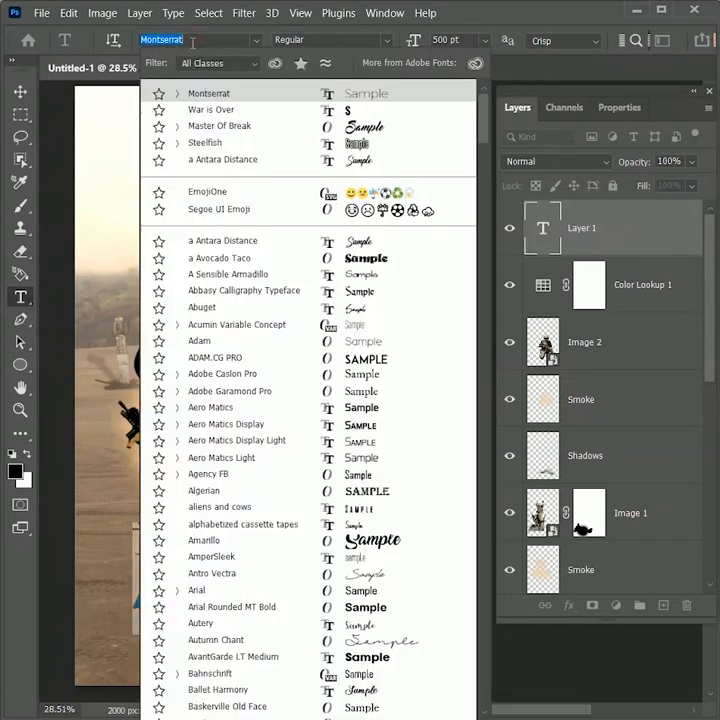
pyautogui.write('wa')
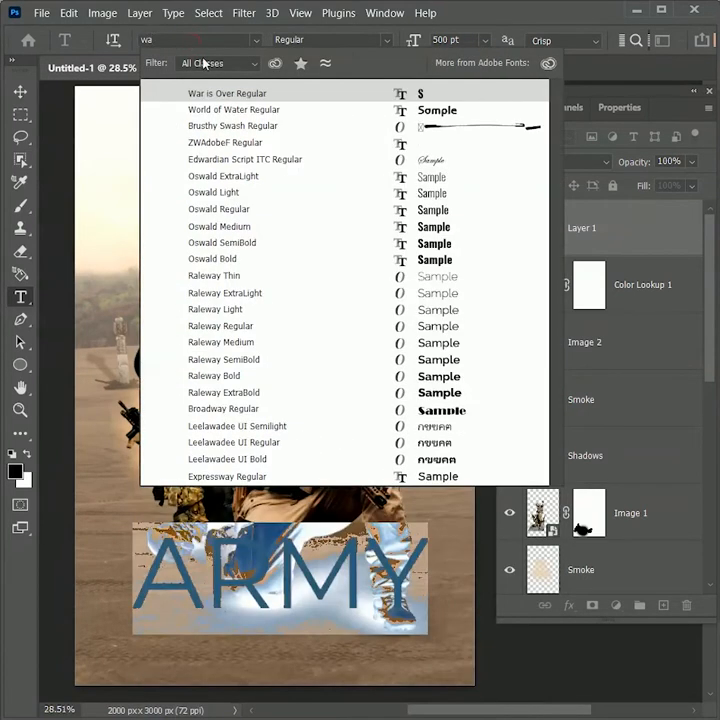
pyautogui.click(227, 93)
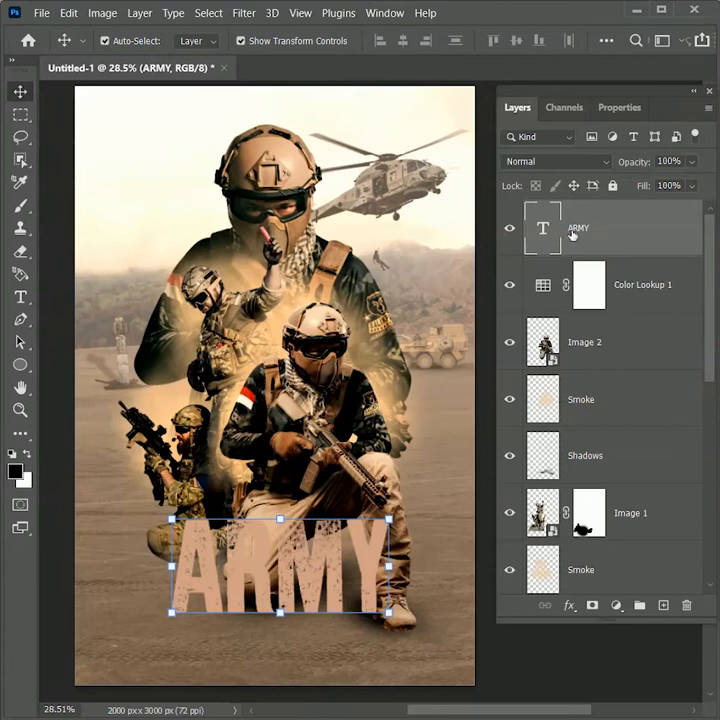
pyautogui.moveTo(462, 247)
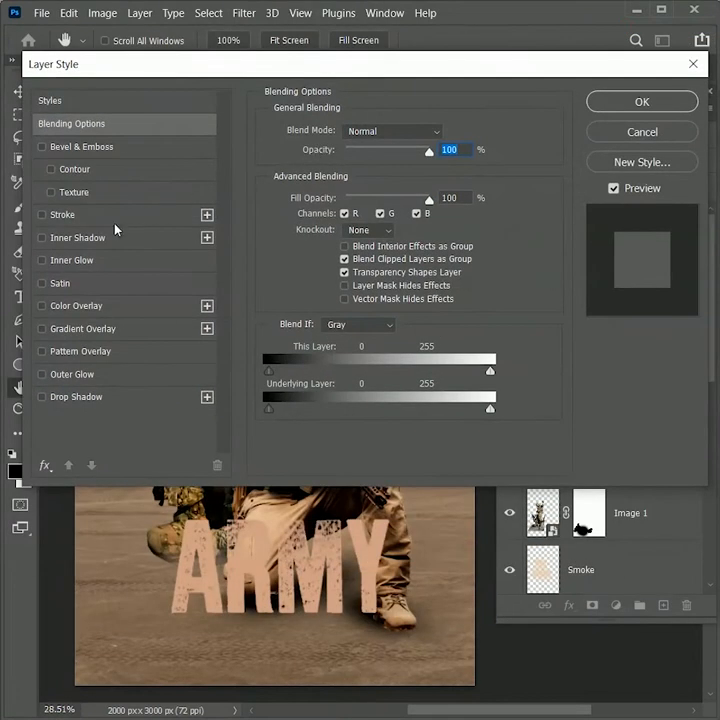
# - Set the ARMY gradient overlay's left stop to orange and right stop to yellow and accept it
pyautogui.click(42, 328)
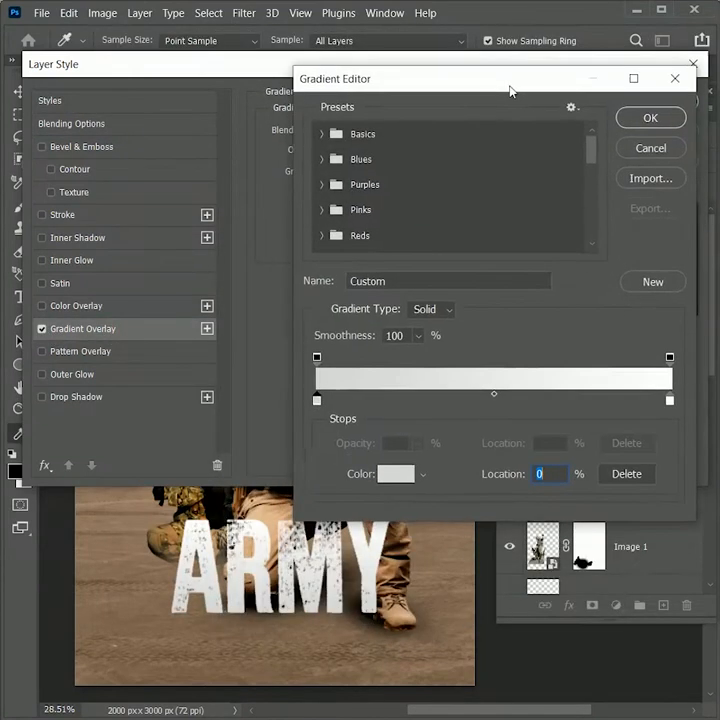
pyautogui.click(395, 474)
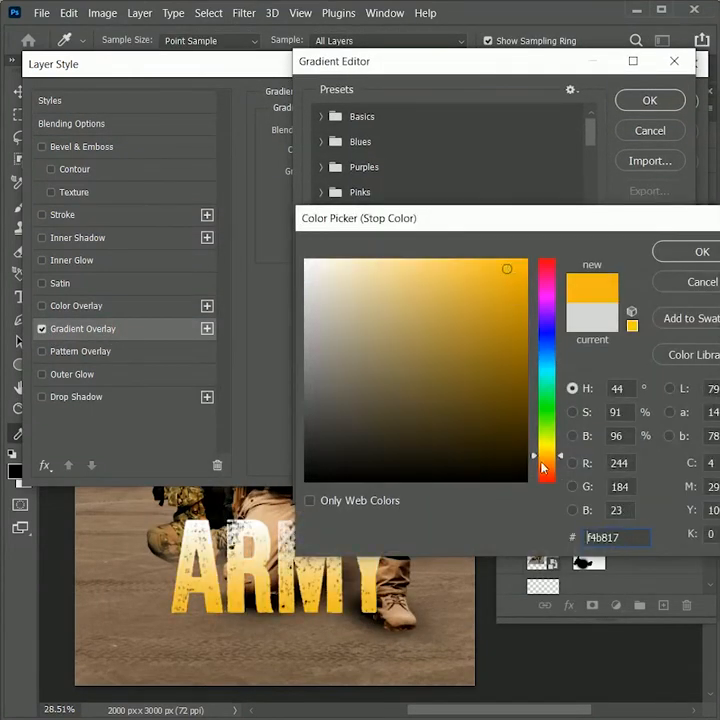
pyautogui.click(701, 251)
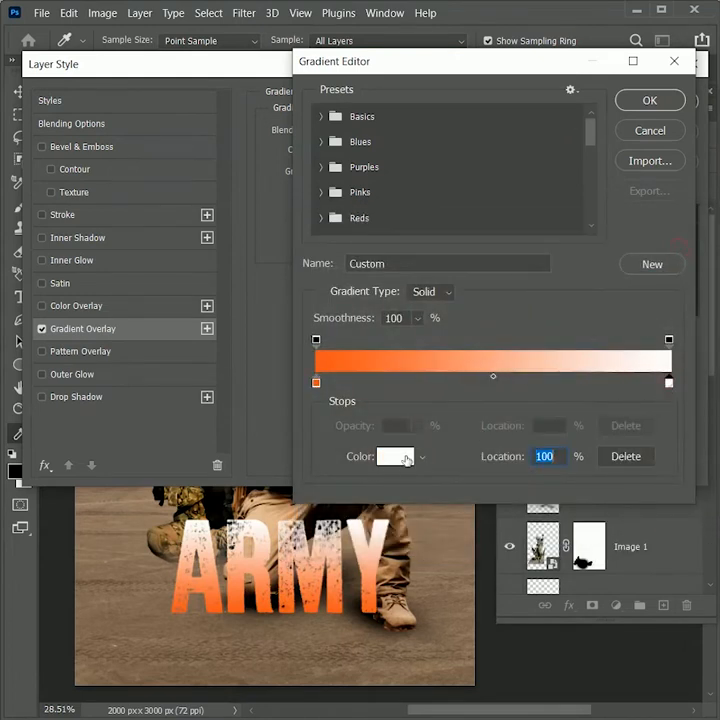
pyautogui.click(396, 456)
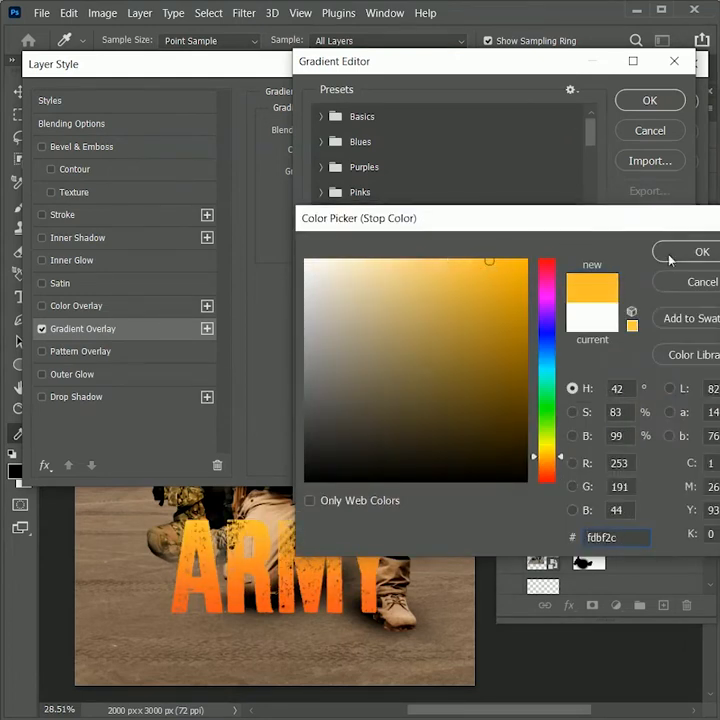
pyautogui.click(702, 251)
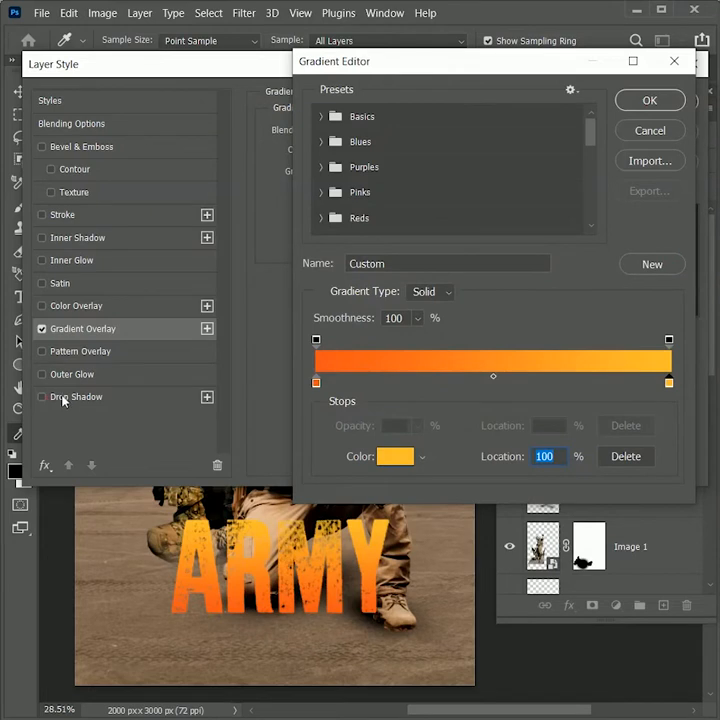
pyautogui.moveTo(538, 162)
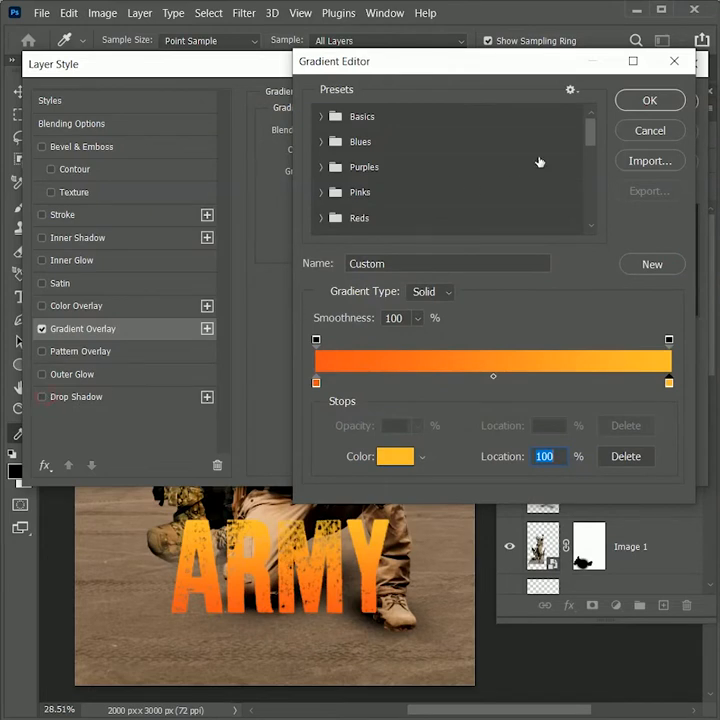
pyautogui.click(649, 99)
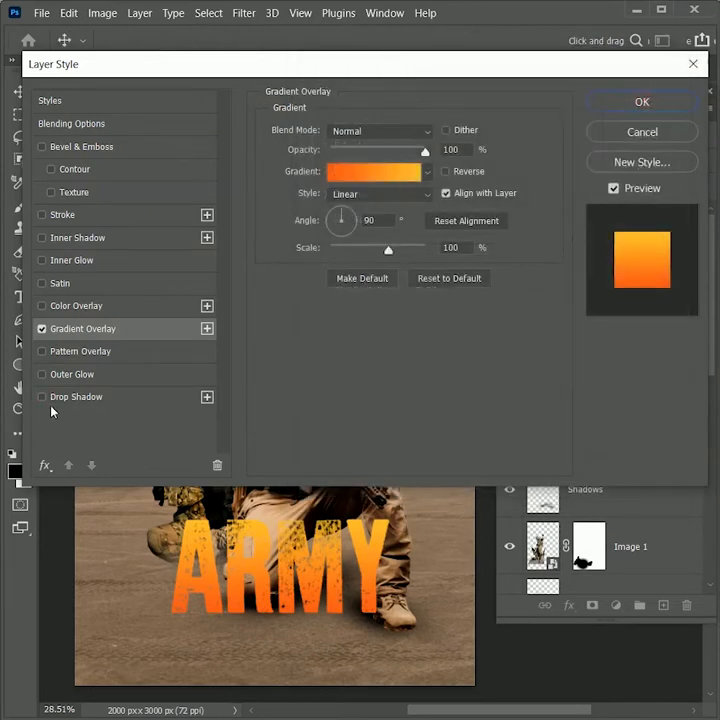
# - Add a drop shadow to ARMY plus a white Color Dodge inner shadow at 63% opacity
pyautogui.click(76, 396)
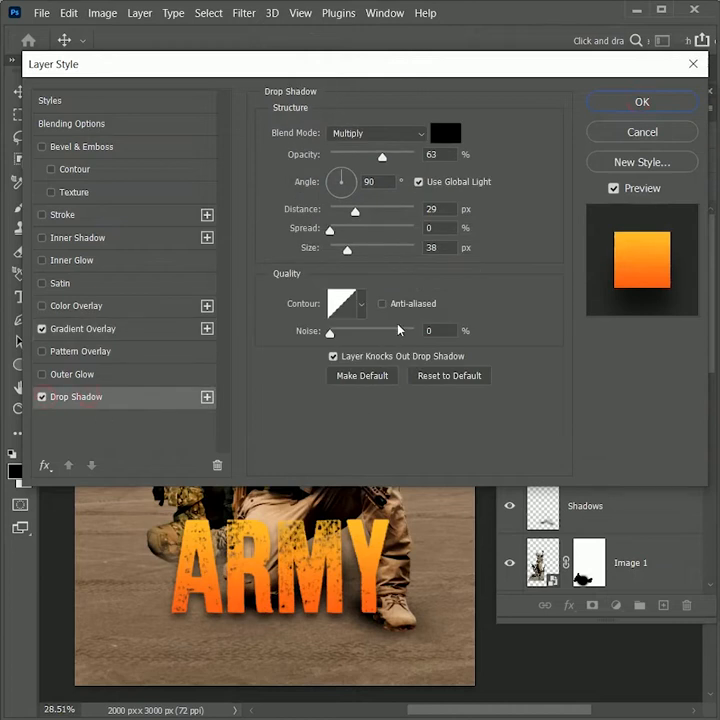
pyautogui.moveTo(347, 247); pyautogui.dragTo(351, 247)
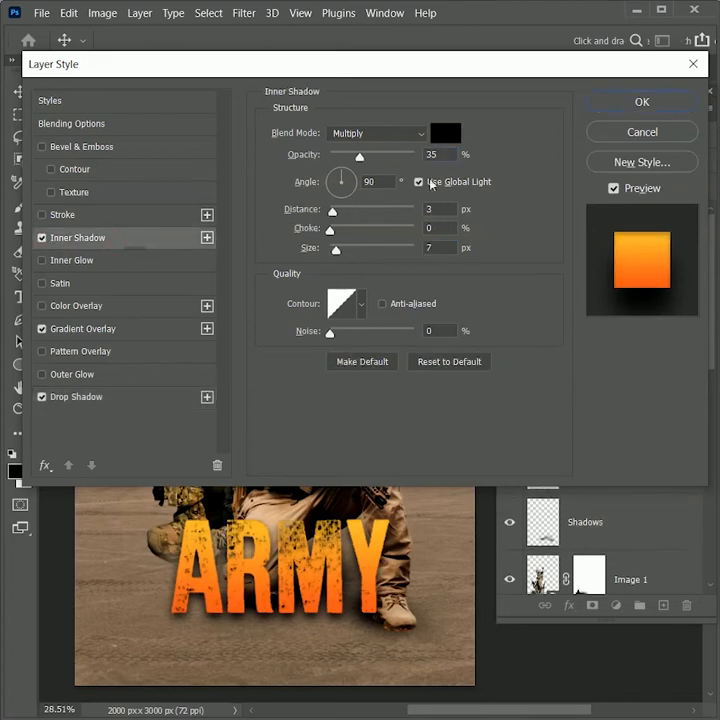
pyautogui.click(375, 133)
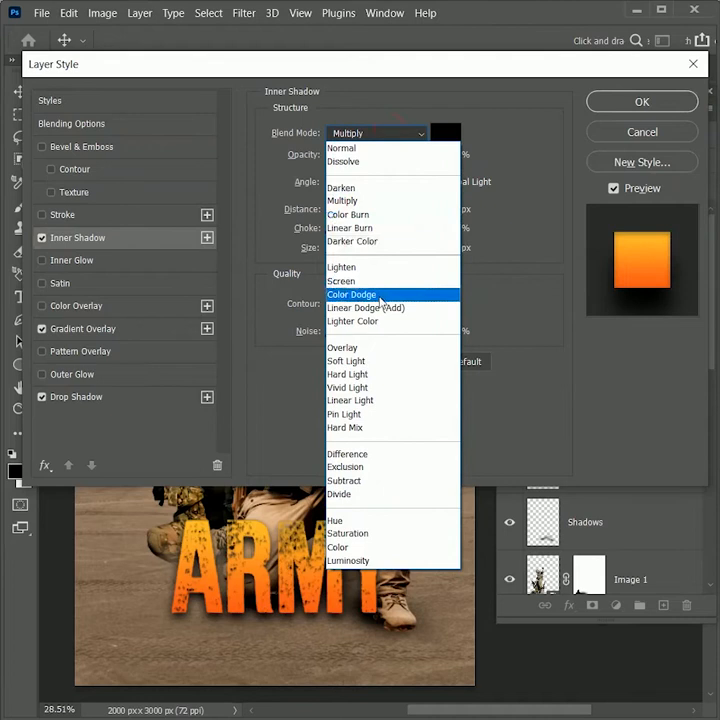
pyautogui.click(352, 294)
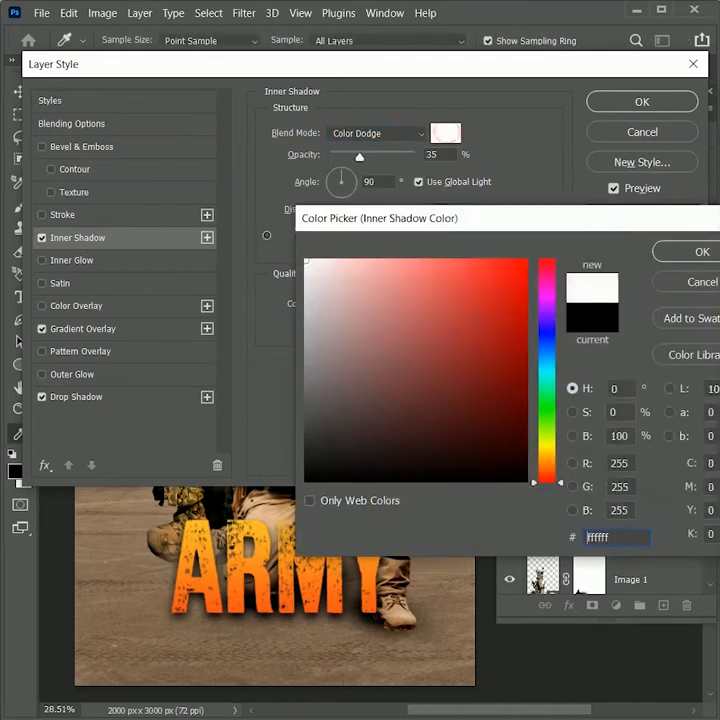
pyautogui.click(702, 251)
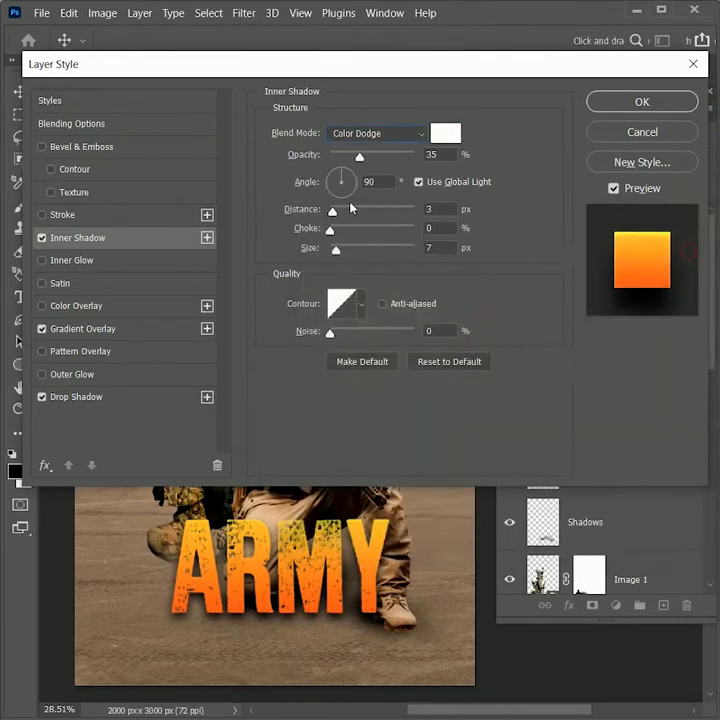
pyautogui.moveTo(359, 154); pyautogui.dragTo(383, 154)
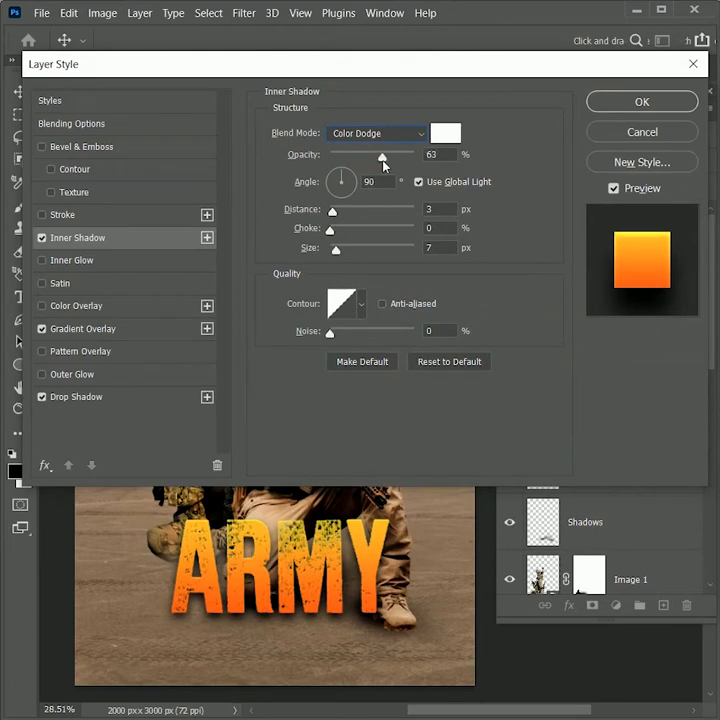
# - Outline the ARMY letters with a 10 px dark brown stroke
pyautogui.click(62, 214)
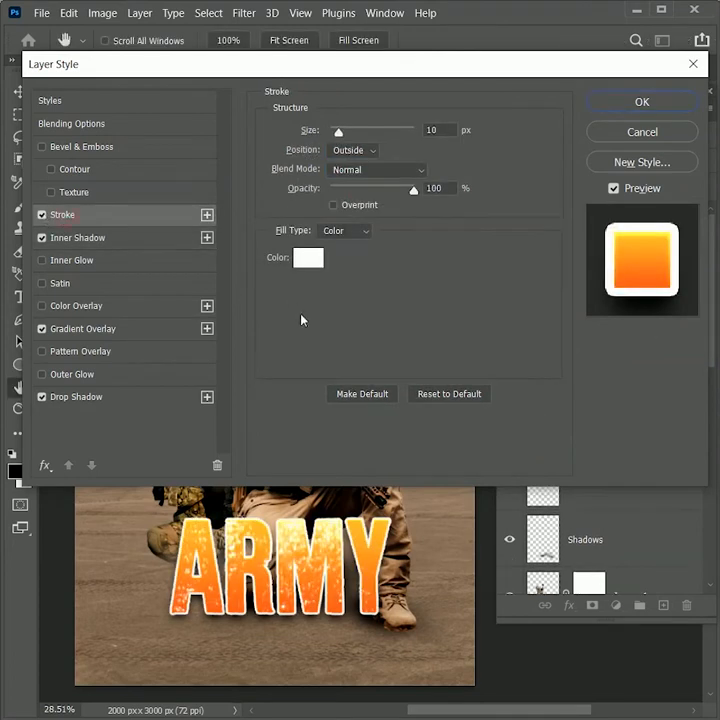
pyautogui.click(308, 258)
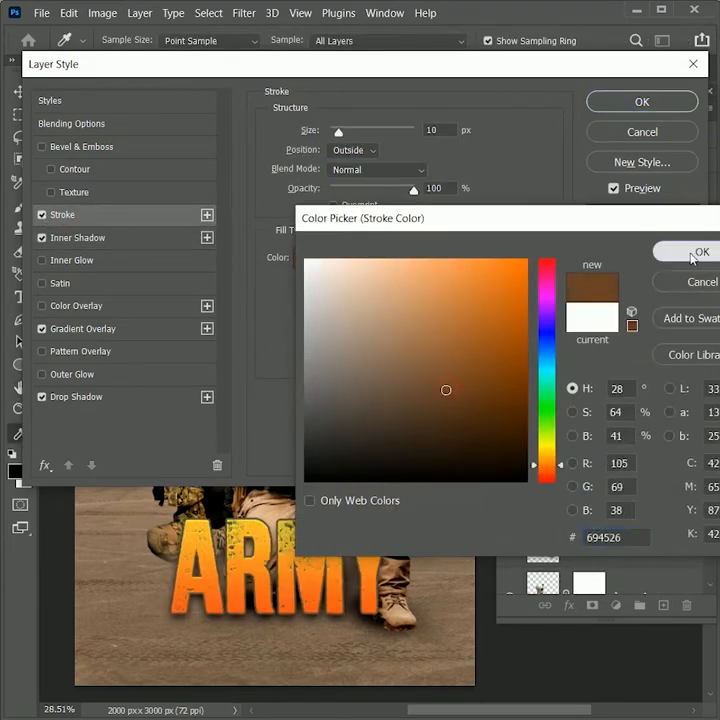
pyautogui.click(701, 251)
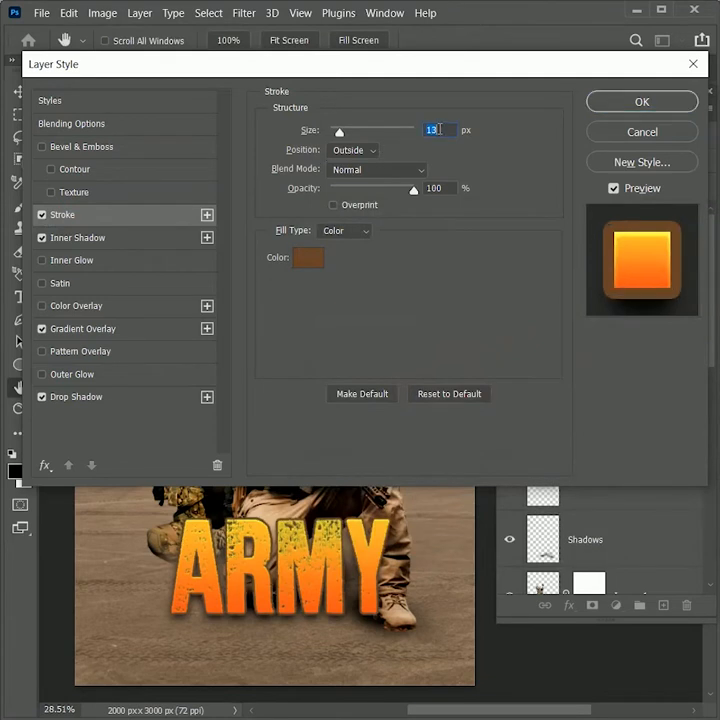
pyautogui.write('10')
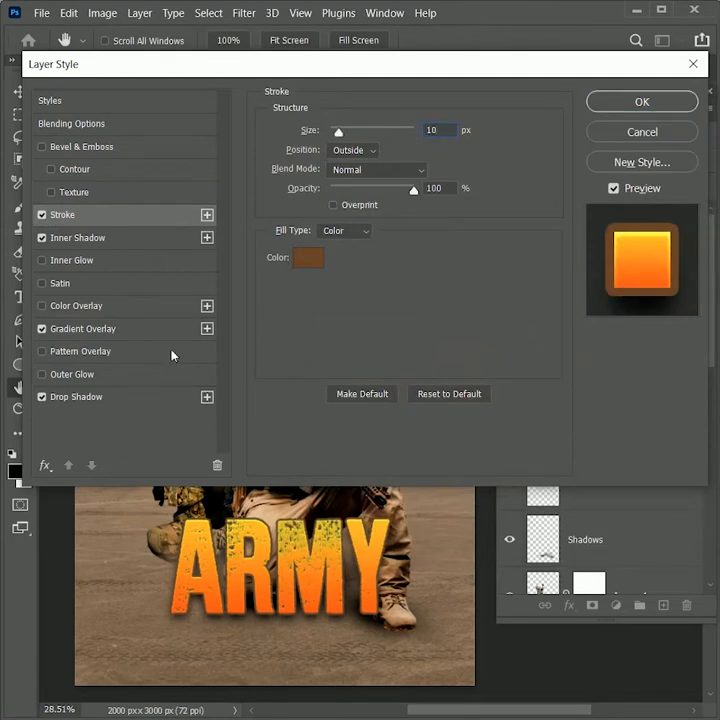
# - Add a second, much larger soft drop shadow (size 243) and apply all the title styles
pyautogui.click(76, 397)
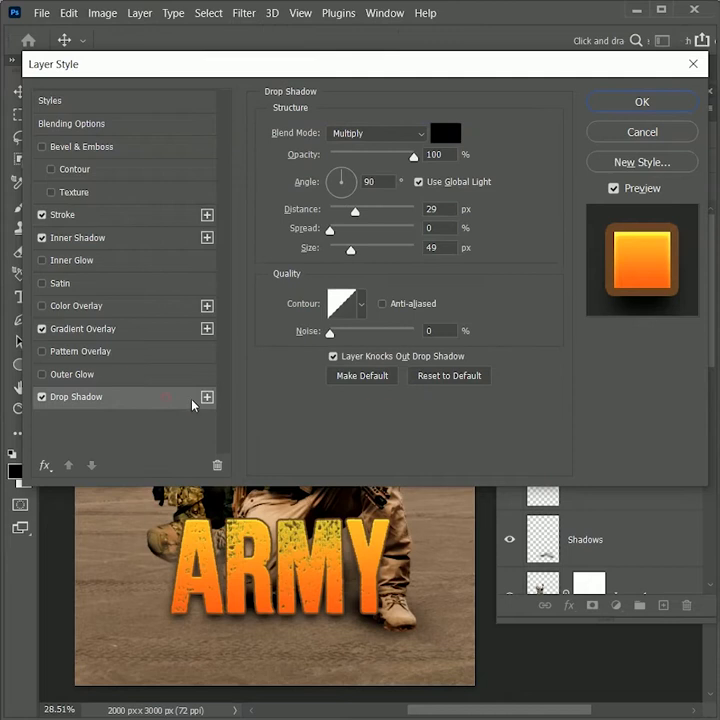
pyautogui.click(207, 397)
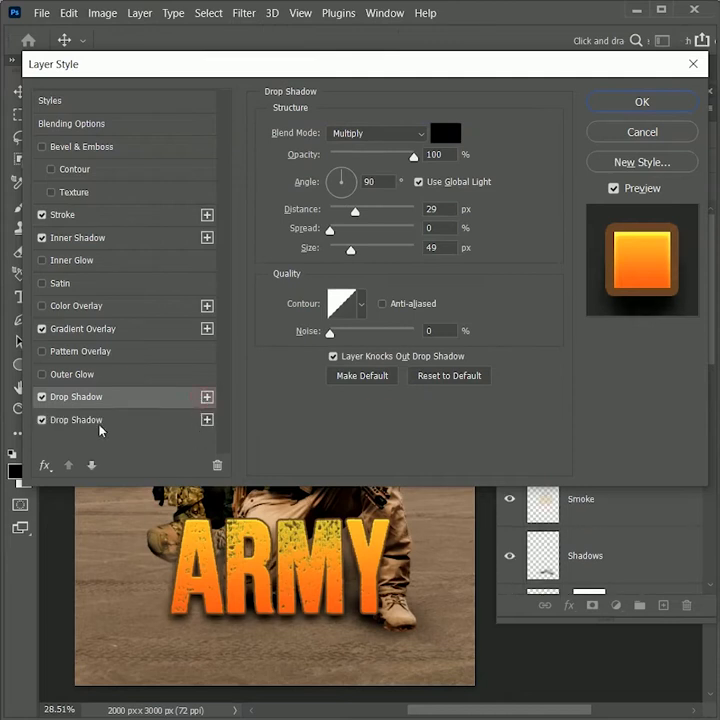
pyautogui.moveTo(349, 247); pyautogui.dragTo(366, 247)
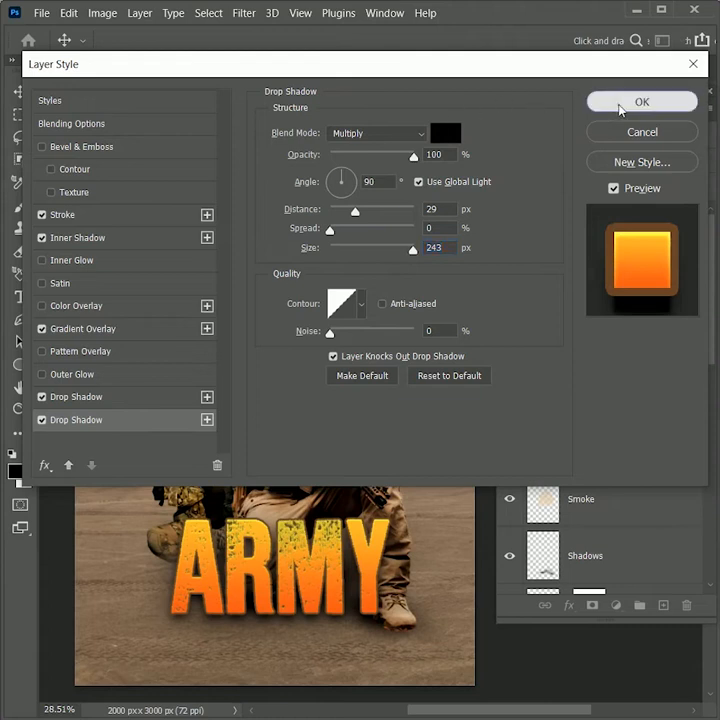
pyautogui.click(642, 102)
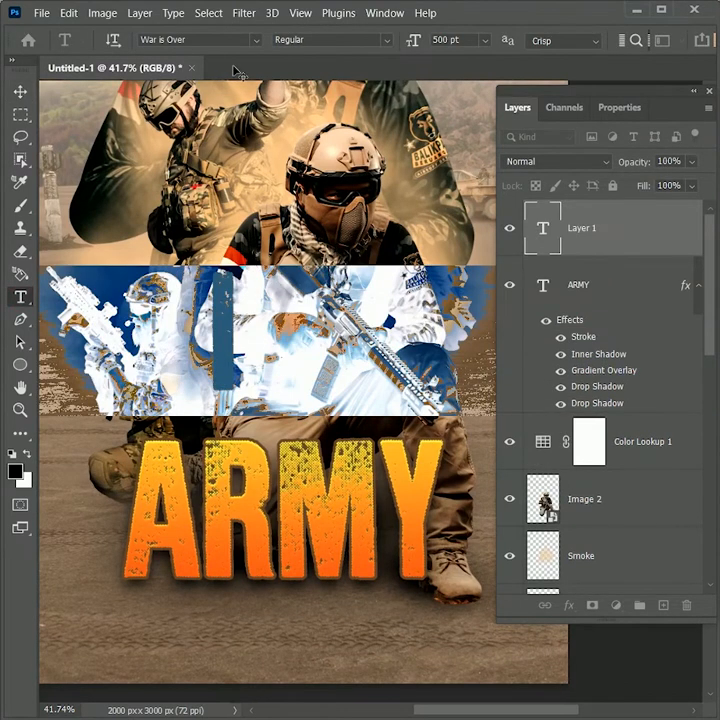
# - Set the credit line A FILM BY GRAPHIC ARENA in Montserrat above ARMY and add a new layer
pyautogui.write('mont')
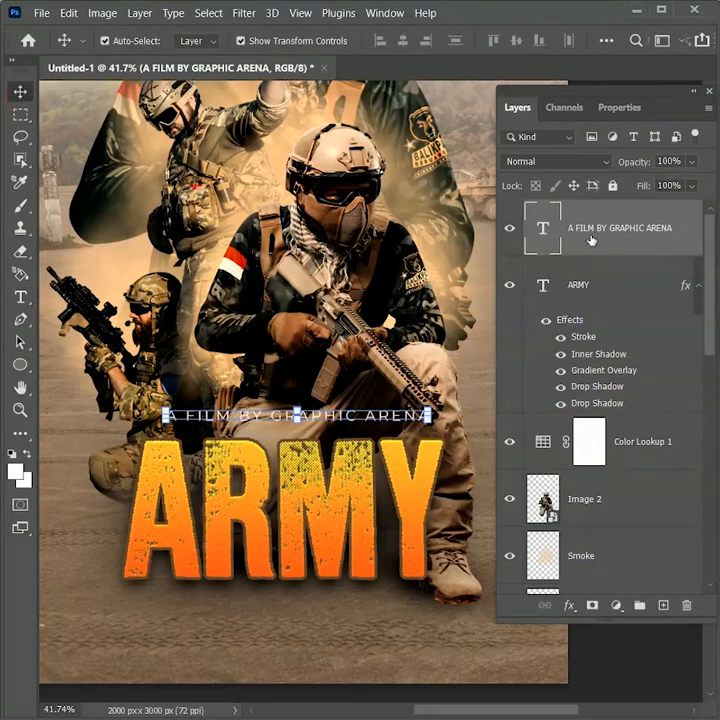
pyautogui.click(578, 285)
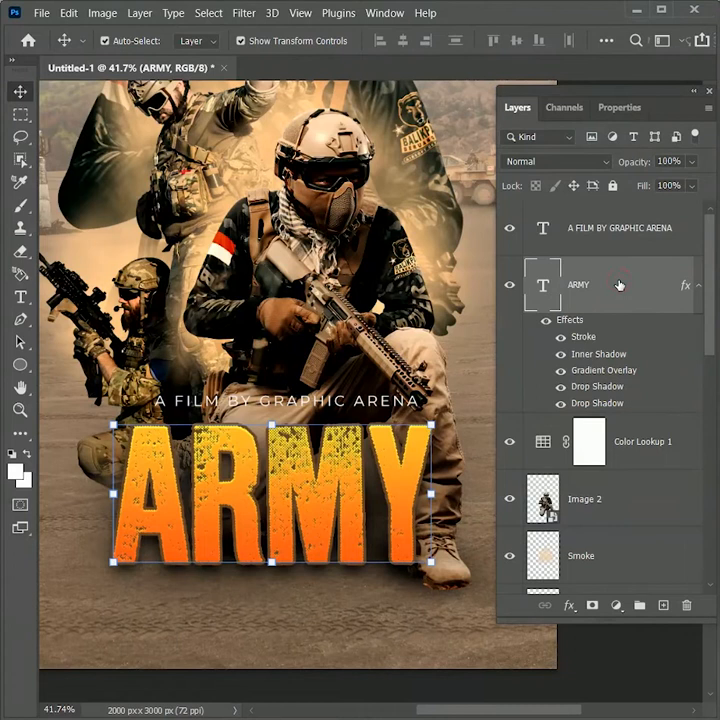
pyautogui.click(589, 441)
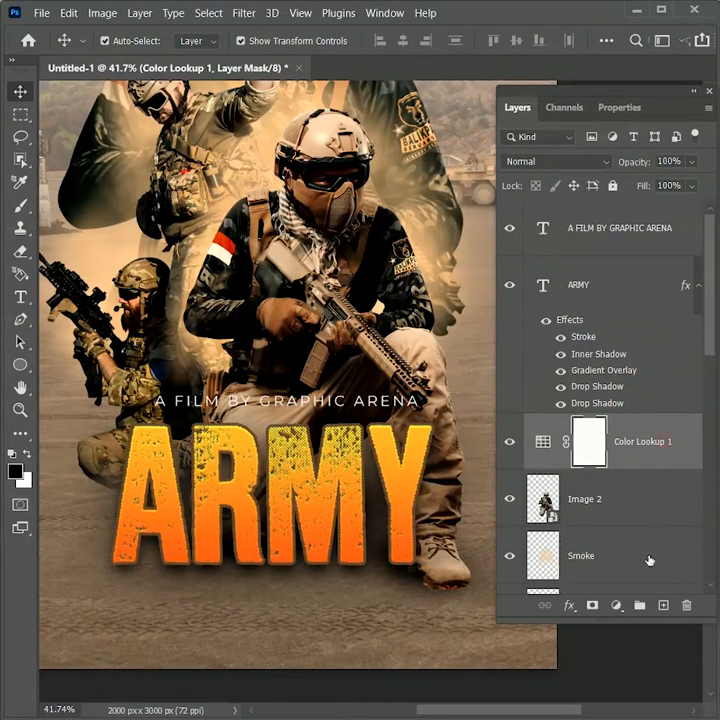
pyautogui.click(663, 605)
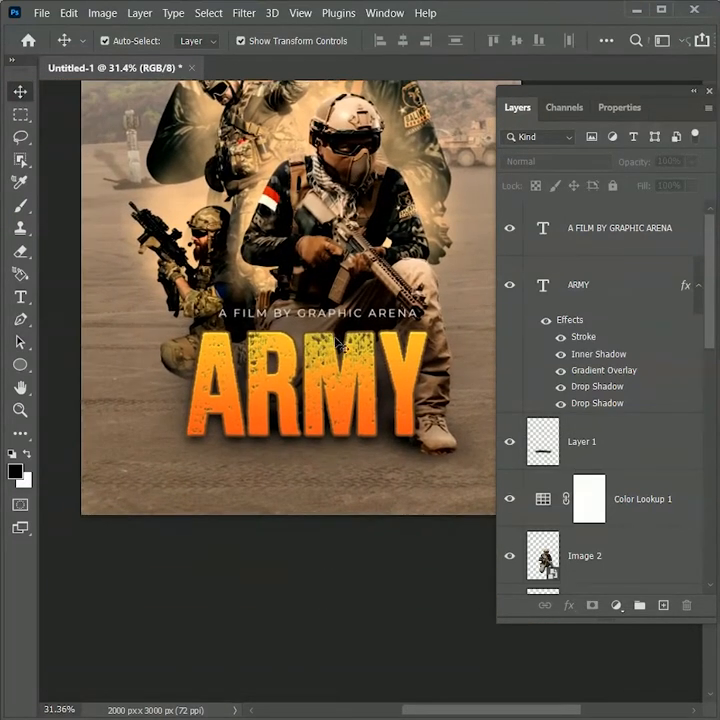
# - Set the credit line to Medium weight at 40 pt and add an AUGUST date line beneath ARMY
pyautogui.doubleClick(317, 313)
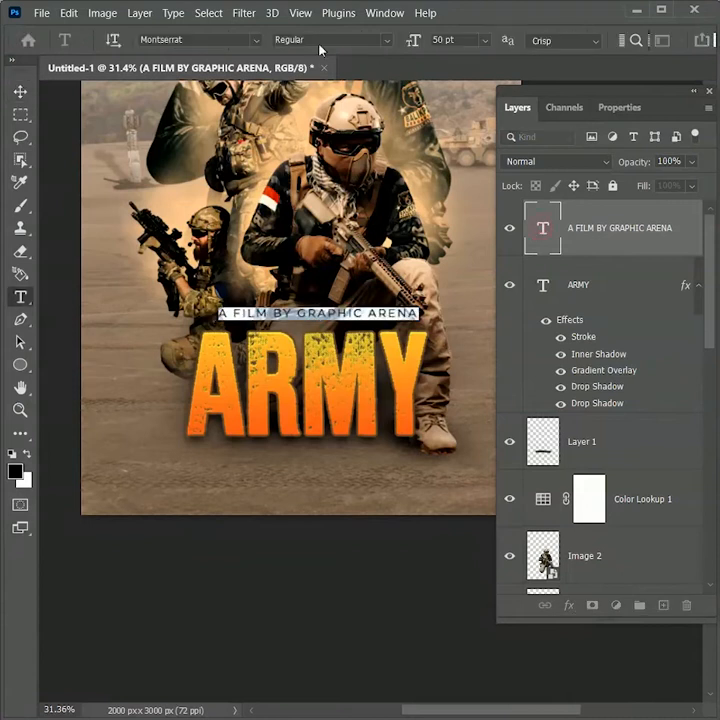
pyautogui.click(330, 40)
pyautogui.write('Medium')
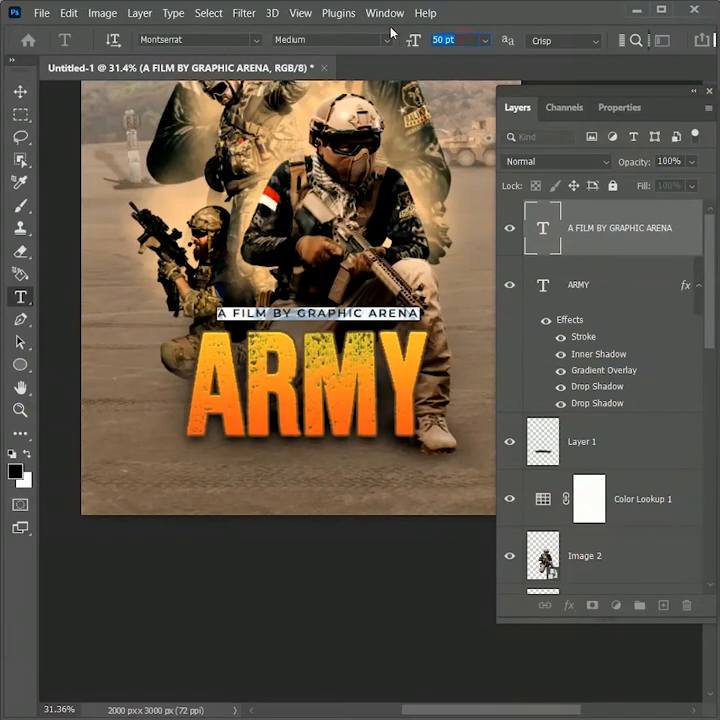
pyautogui.write('40')
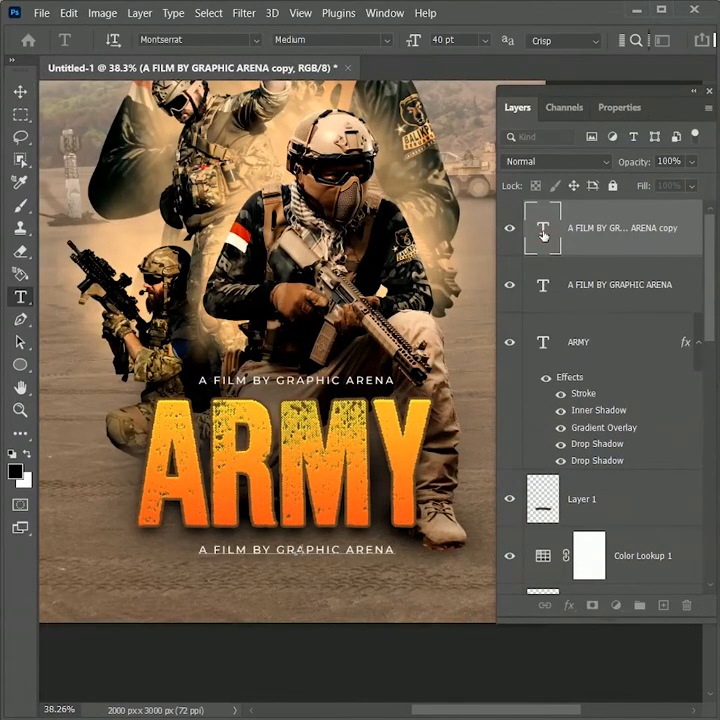
pyautogui.write('AUGUST 17')
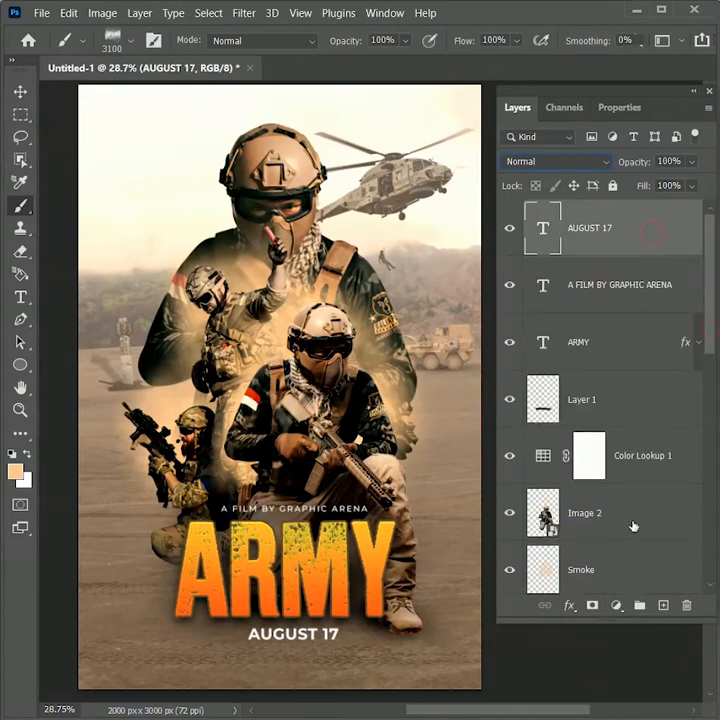
# - Add a reversed radial black-to-white gradient fill layer at scale 180 over the poster
pyautogui.click(616, 604)
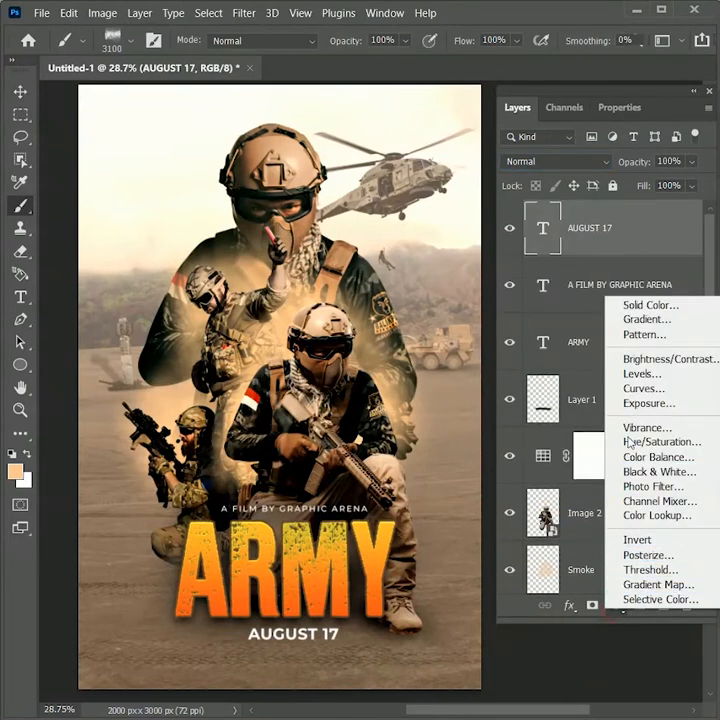
pyautogui.click(647, 319)
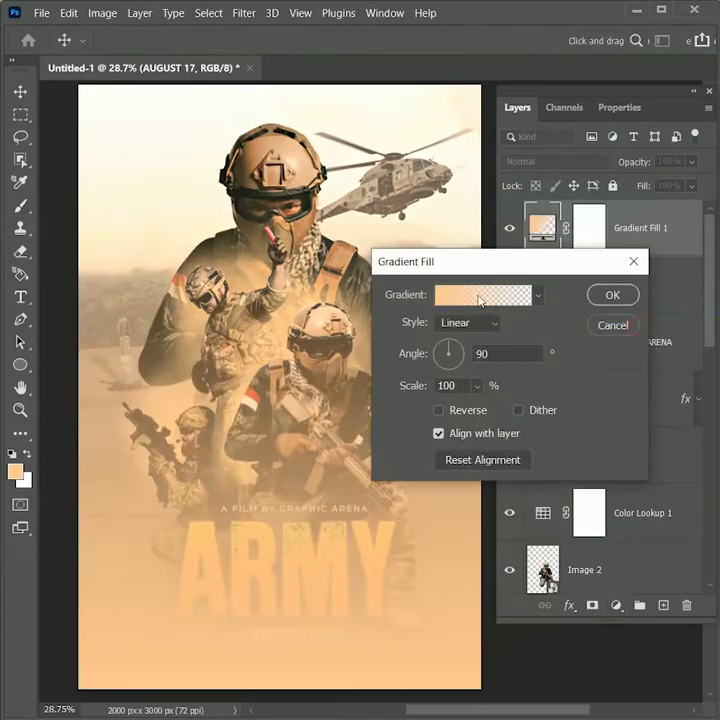
pyautogui.click(483, 294)
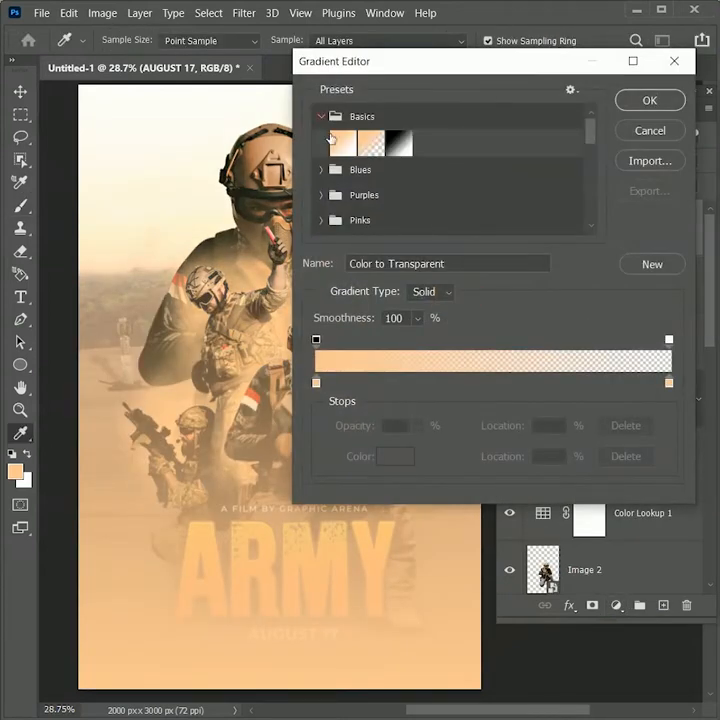
pyautogui.click(398, 142)
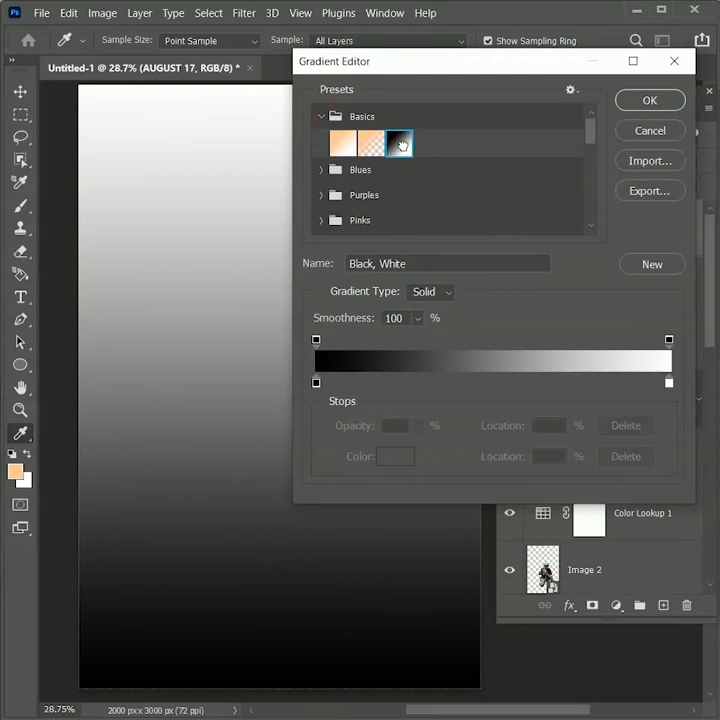
pyautogui.click(648, 100)
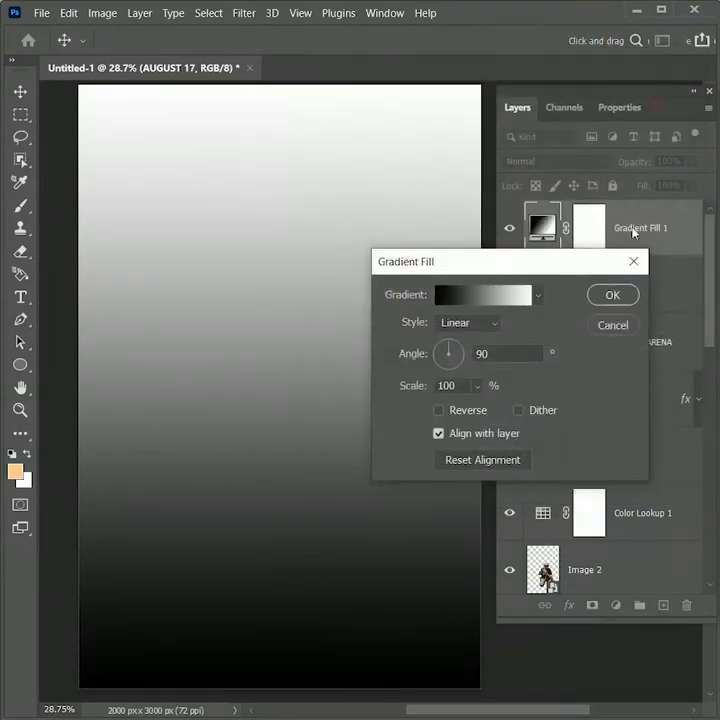
pyautogui.click(467, 322)
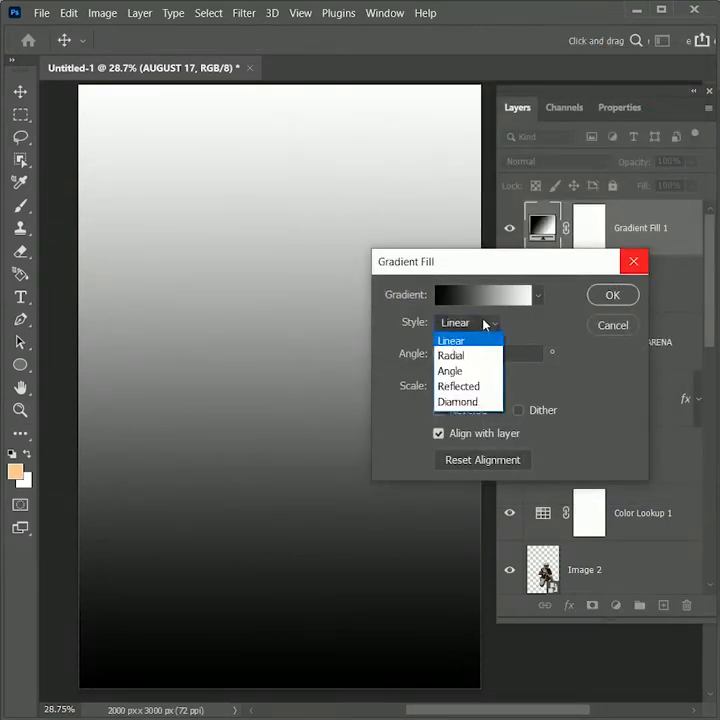
pyautogui.click(451, 355)
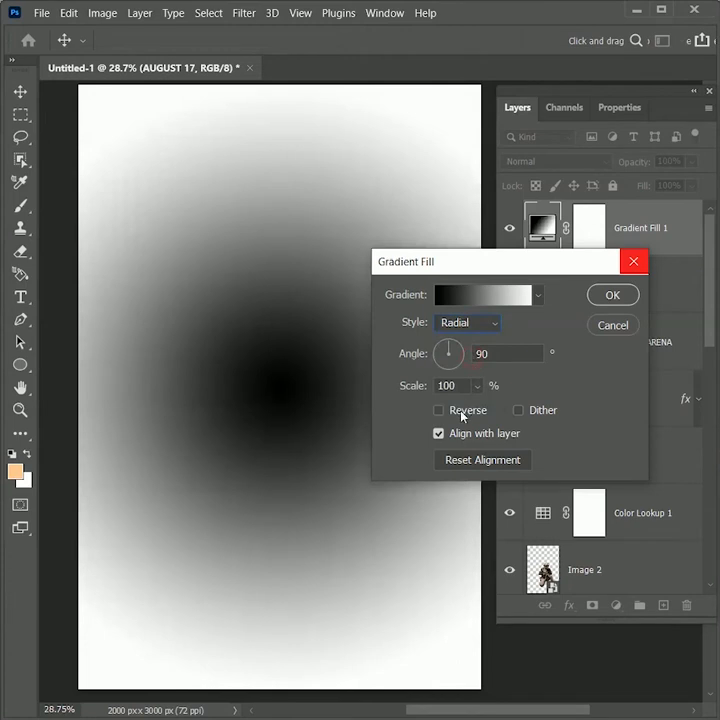
pyautogui.click(438, 410)
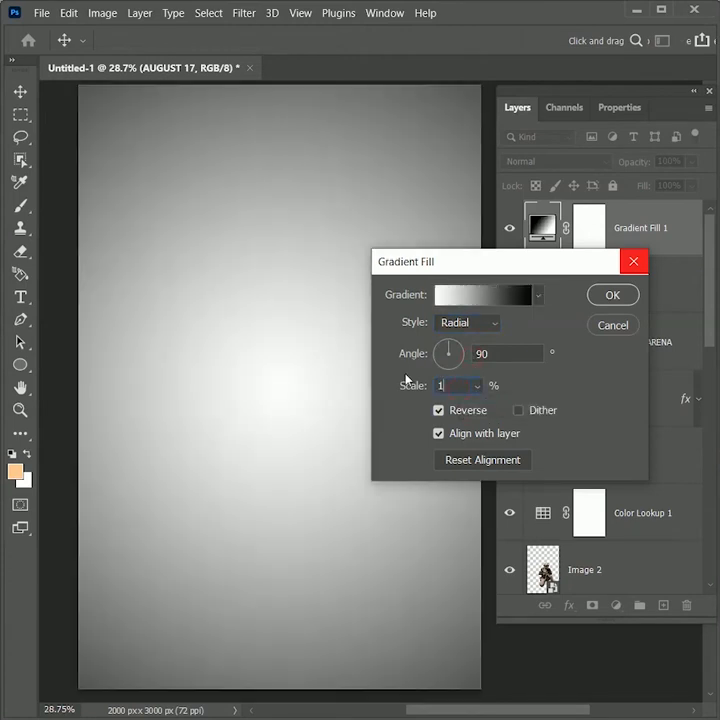
pyautogui.write('180')
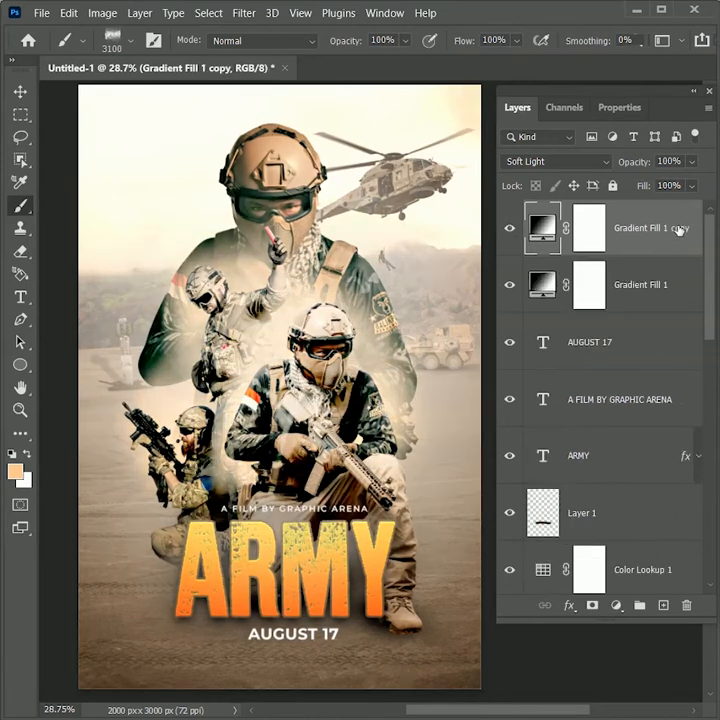
# - Edit the vignette copy's gradient so its white stop is 0% opacity, giving transparent centre and dark edges
pyautogui.doubleClick(542, 228)
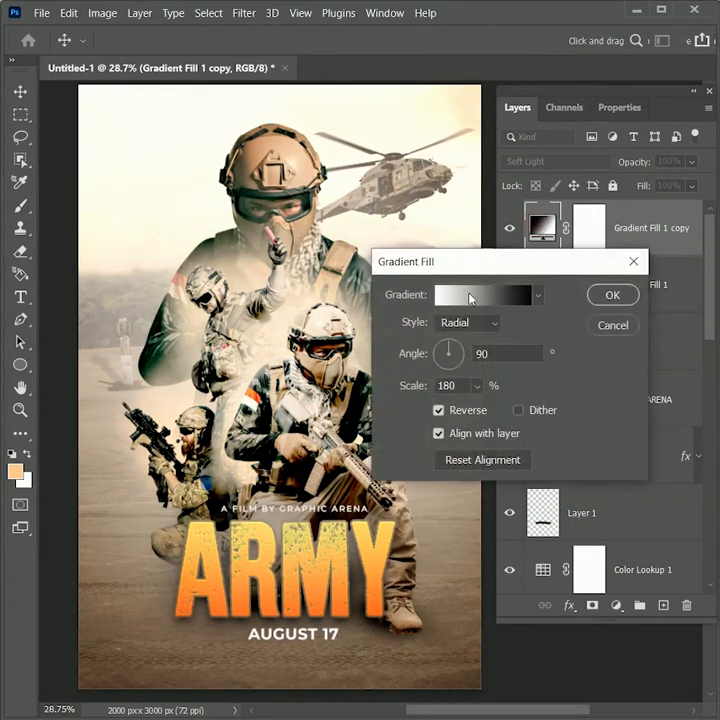
pyautogui.click(483, 294)
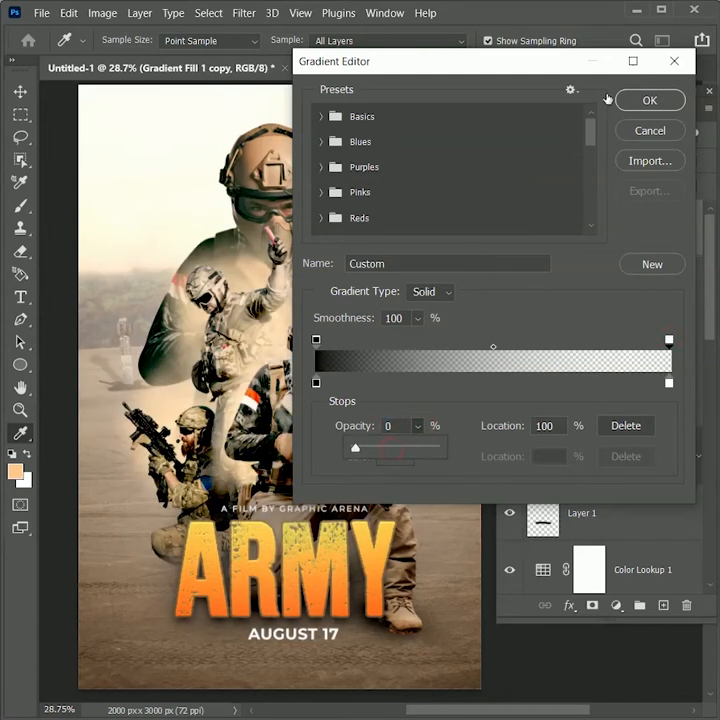
pyautogui.click(649, 100)
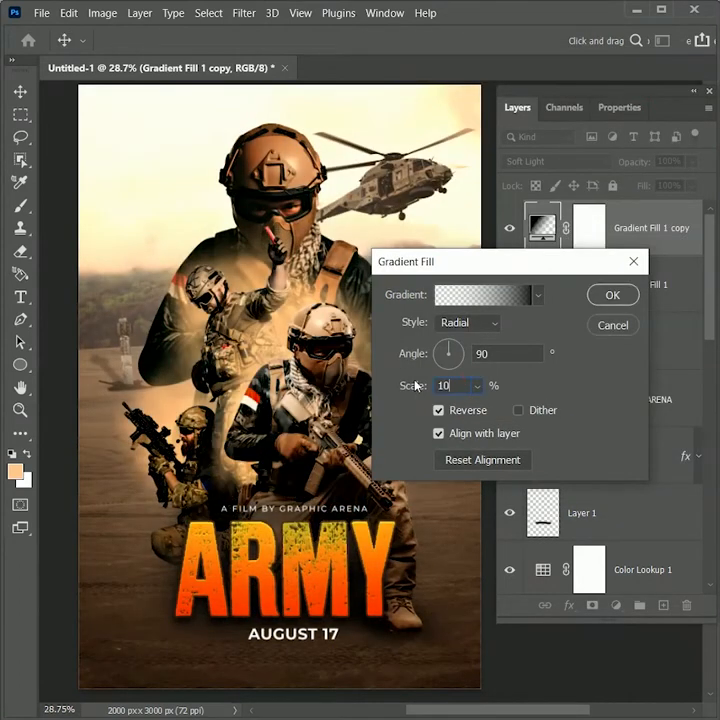
pyautogui.click(613, 294)
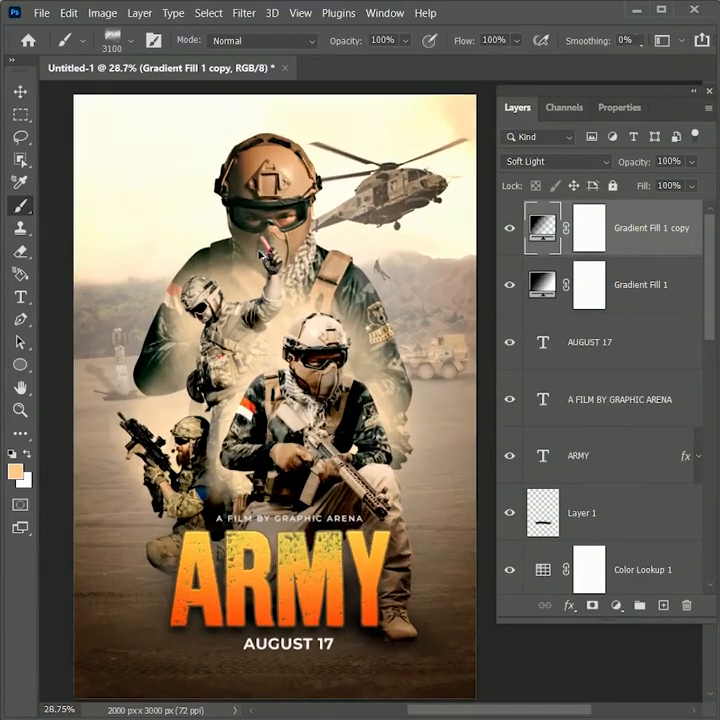
pyautogui.click(20, 91)
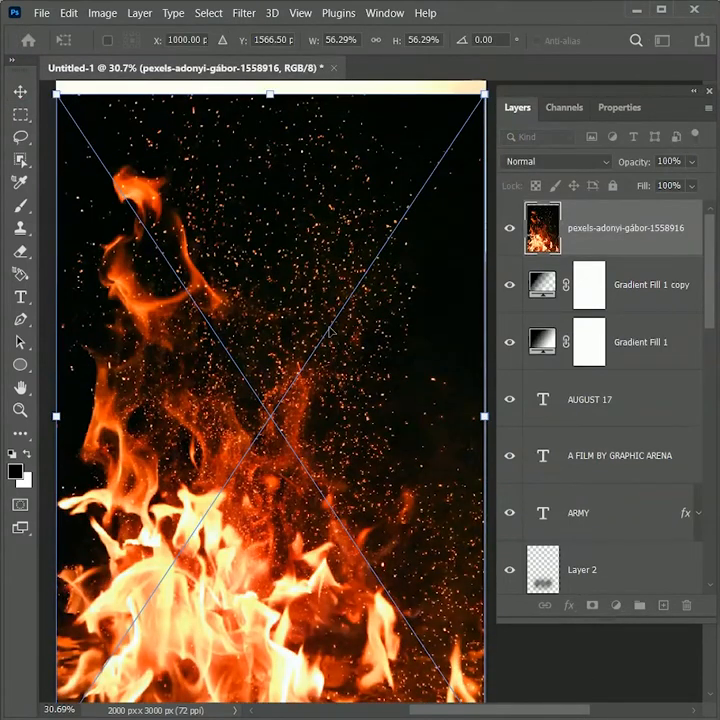
# - Commit the flames photo placement and blend it in Screen mode with a layer mask
pyautogui.click(555, 161)
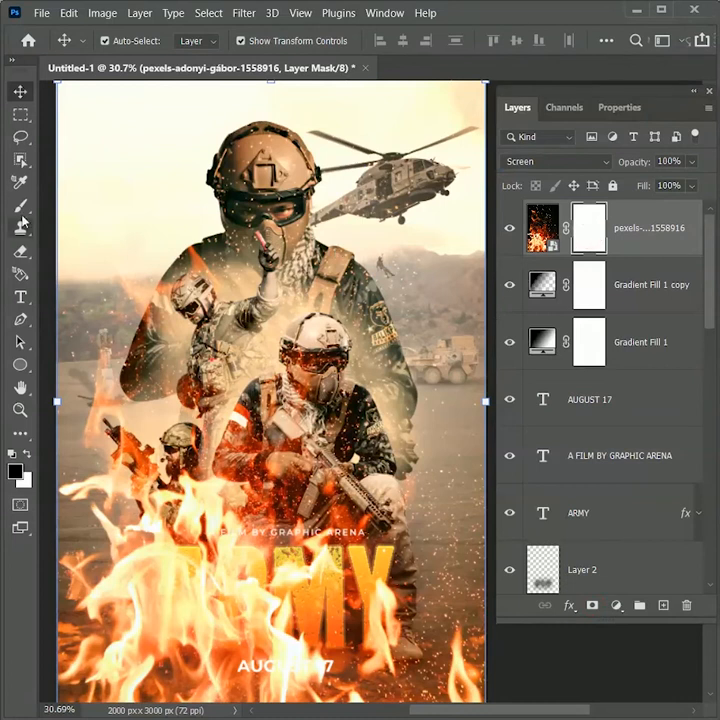
pyautogui.click(21, 205)
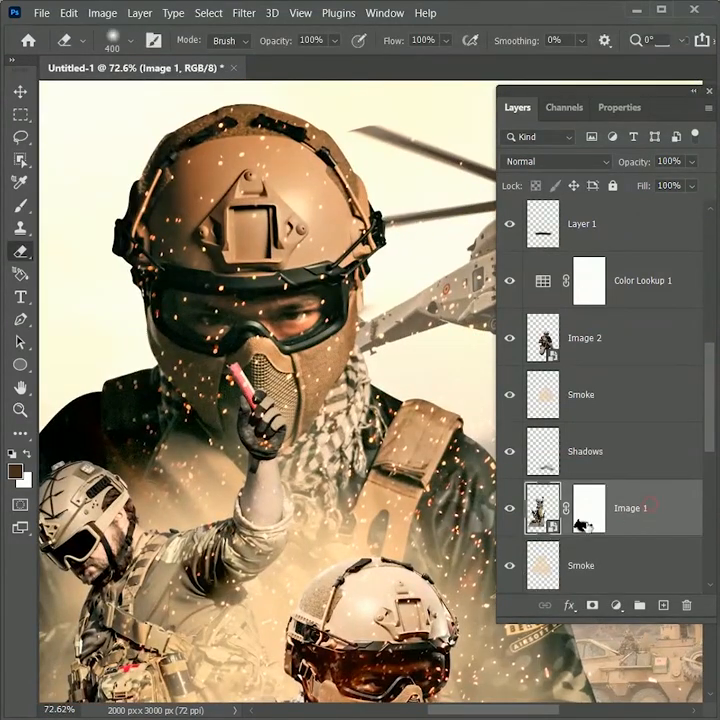
# - Start a new smoke layer with the Brush and set the foreground colour to red #d53131
pyautogui.click(20, 207)
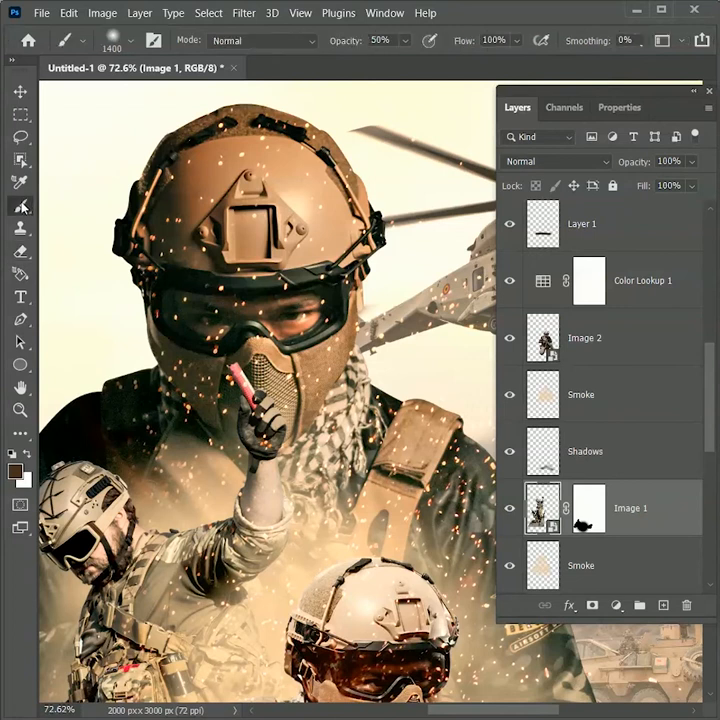
pyautogui.click(663, 605)
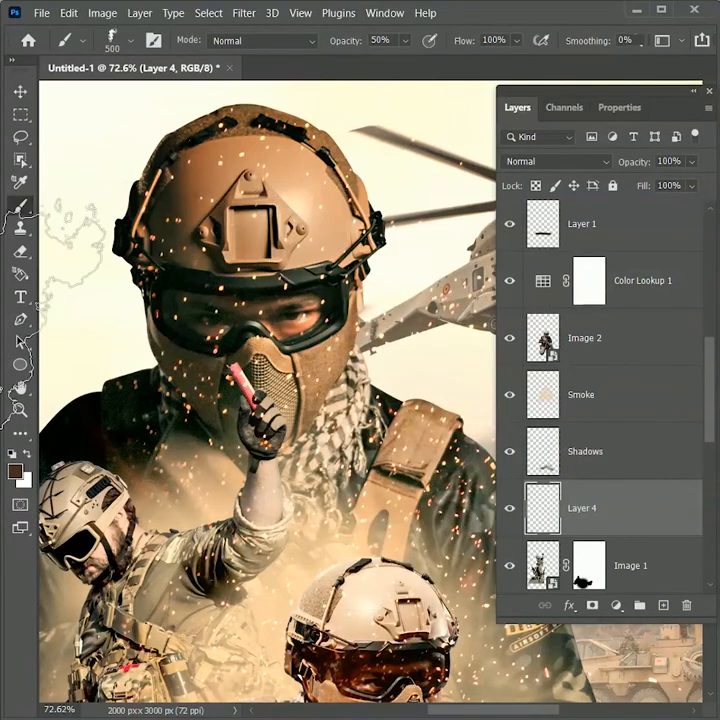
pyautogui.click(14, 461)
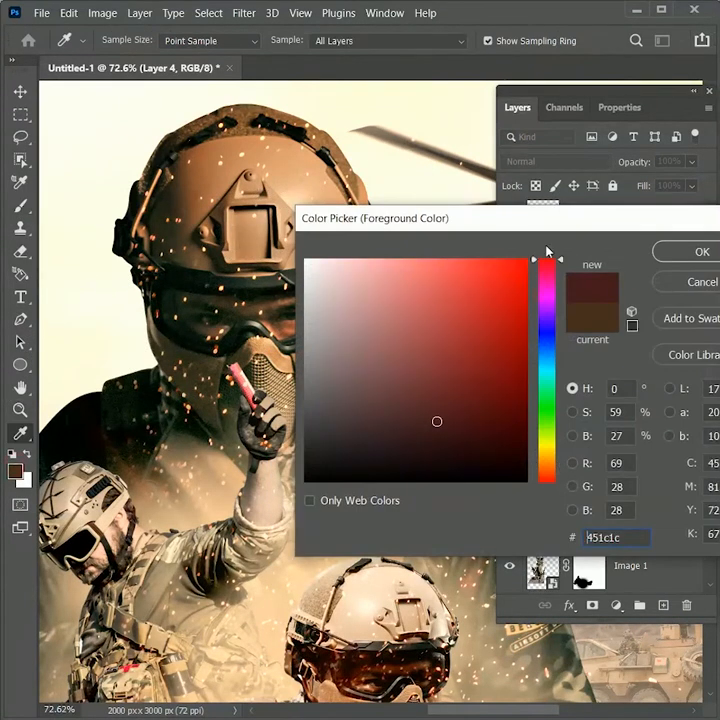
pyautogui.click(476, 295)
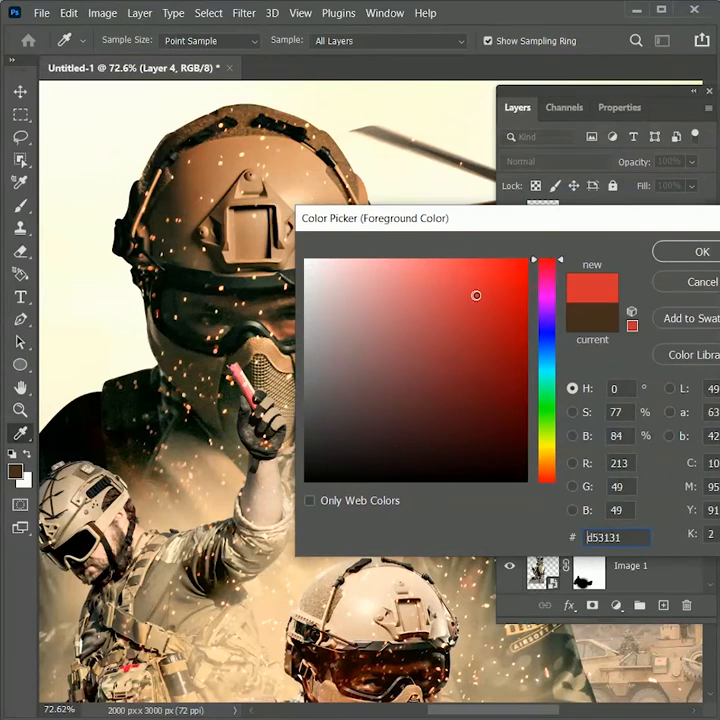
pyautogui.click(703, 251)
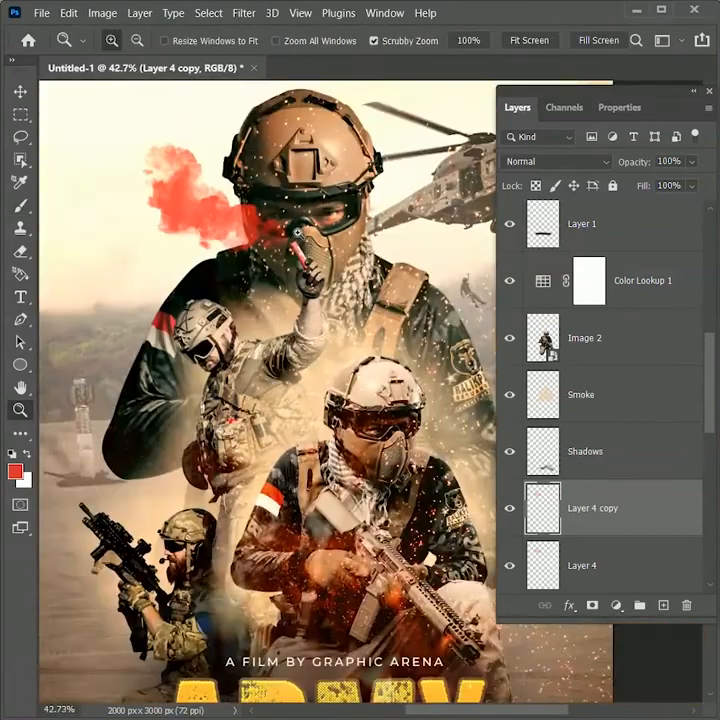
# - Zoom out to fit the whole poster in view after painting the red smoke
pyautogui.click(20, 205)
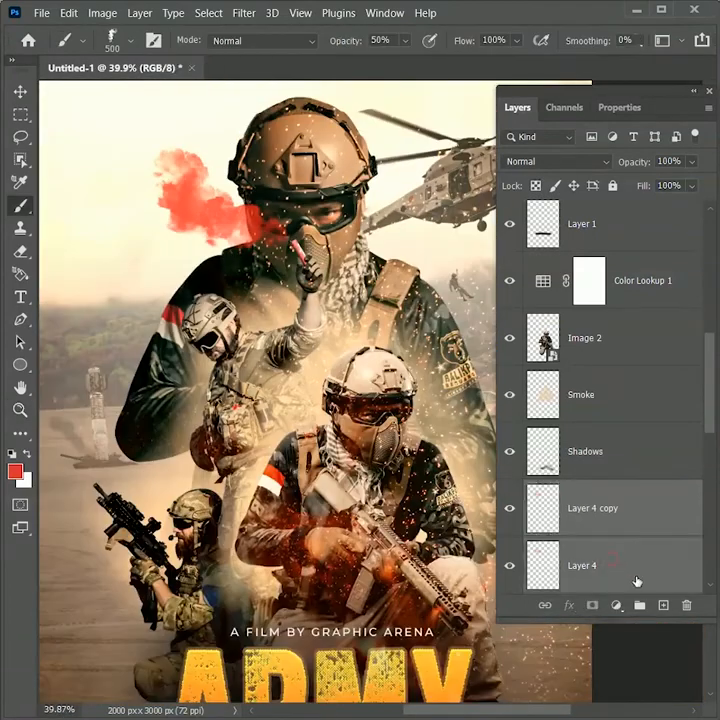
pyautogui.doubleClick(593, 507)
pyautogui.write('Poster des')
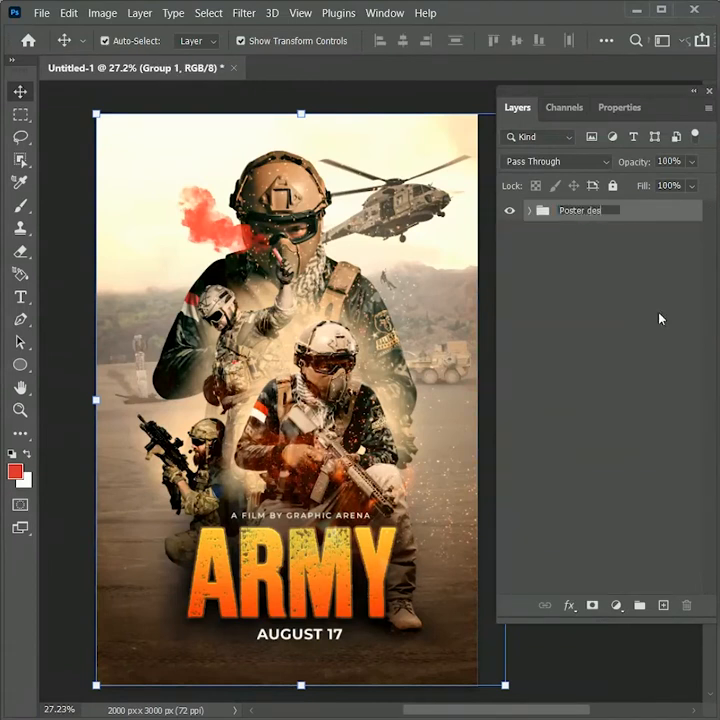
# - Name the layer group Poster design and flip a duplicated flames layer horizontally, targeting its mask
pyautogui.click(526, 210)
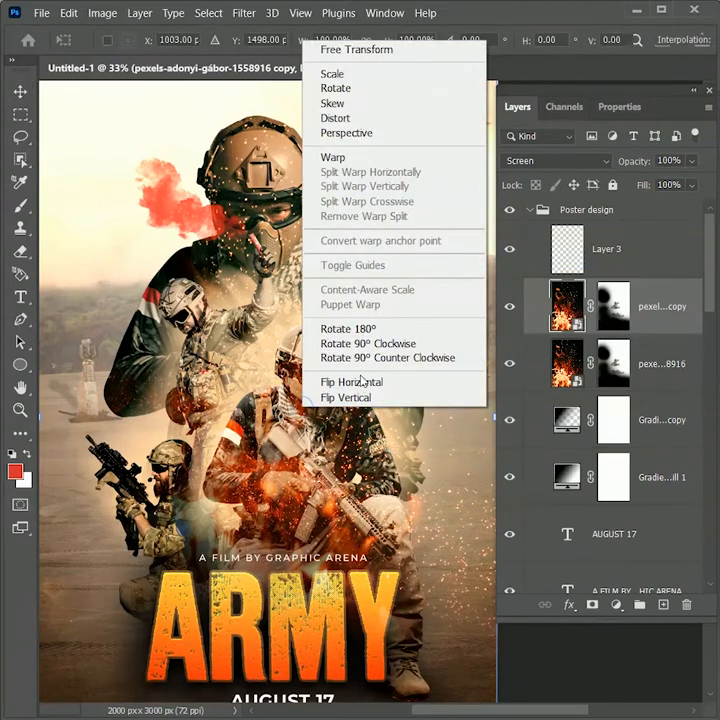
pyautogui.click(351, 382)
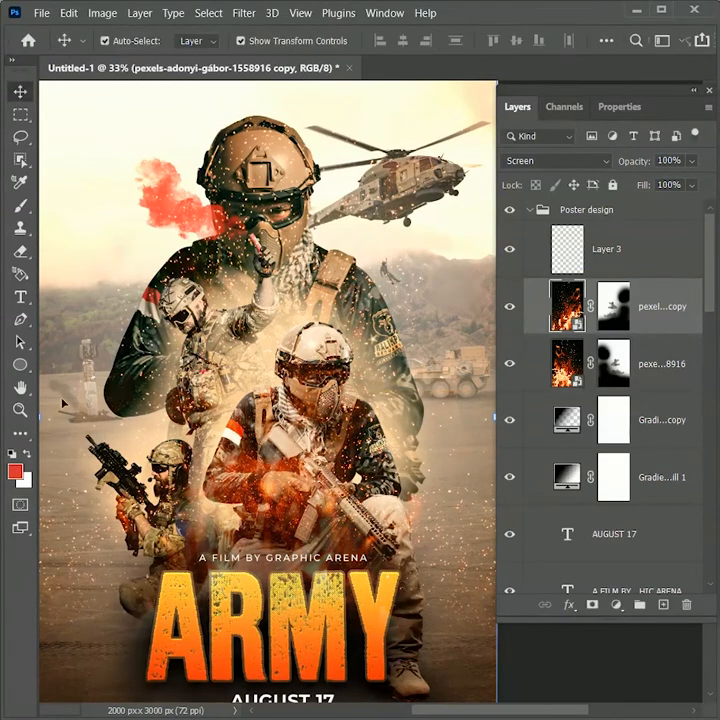
pyautogui.click(20, 204)
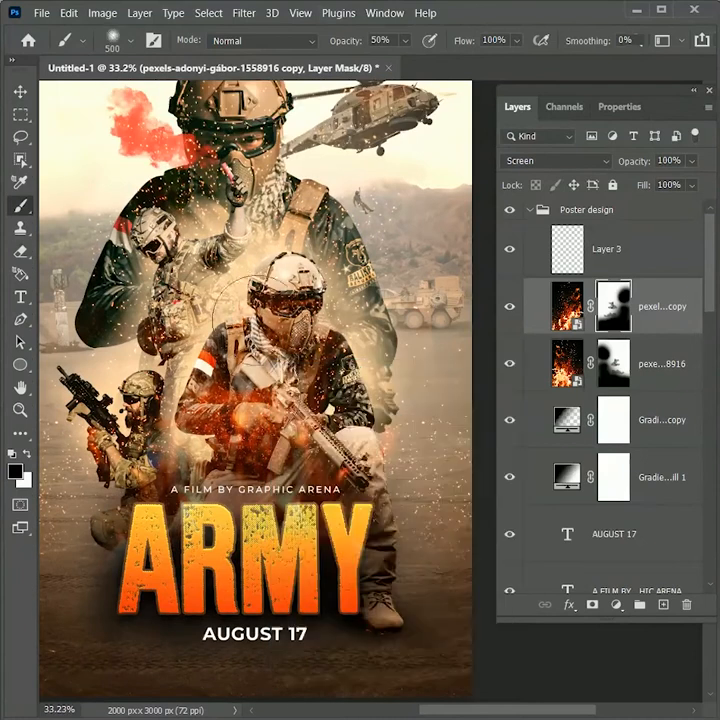